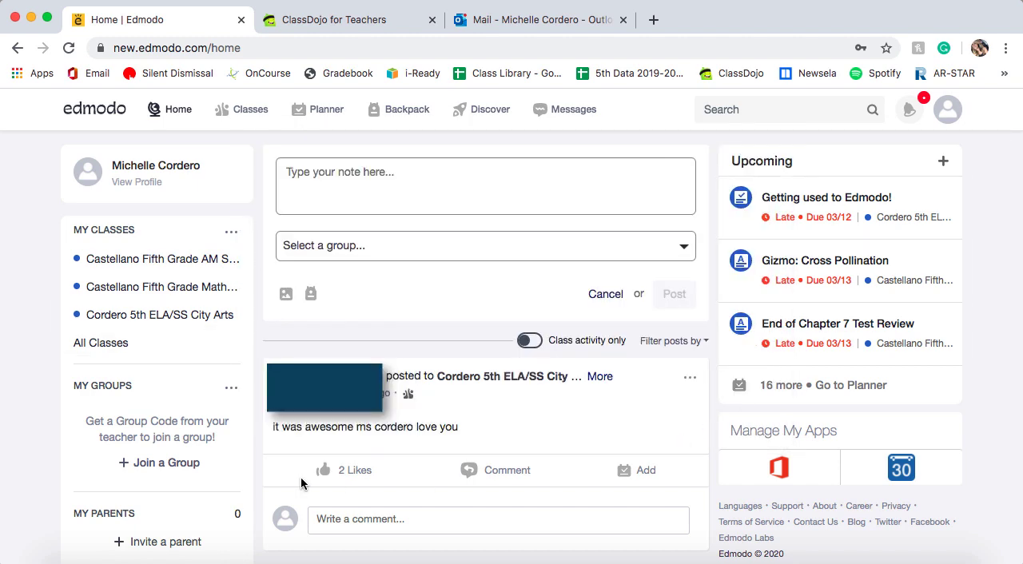
Visit the Castellano Fifth Grade AM Science SCAC class page, then return to the home page
scroll(down, 3)
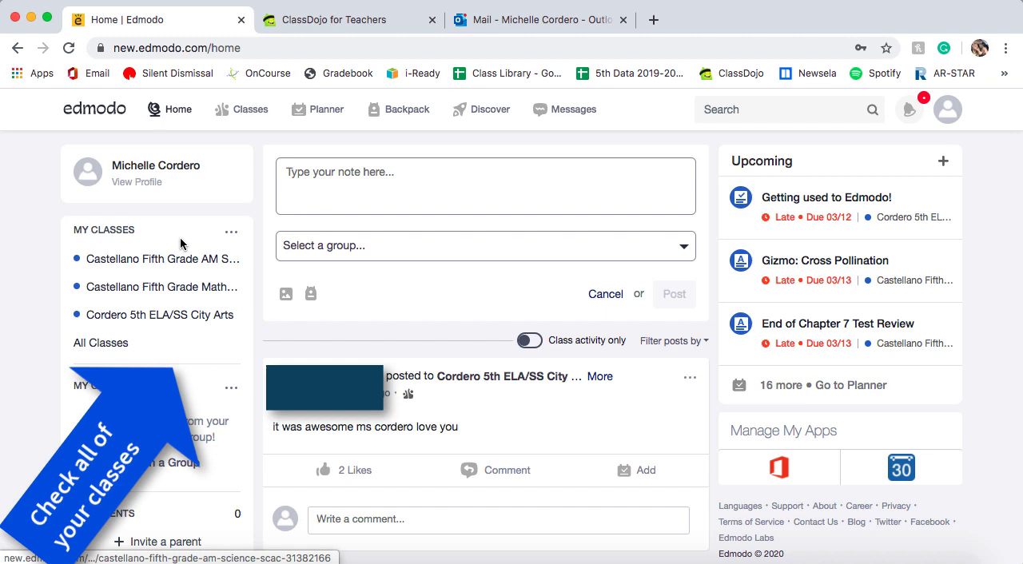
mouse_move(256, 294)
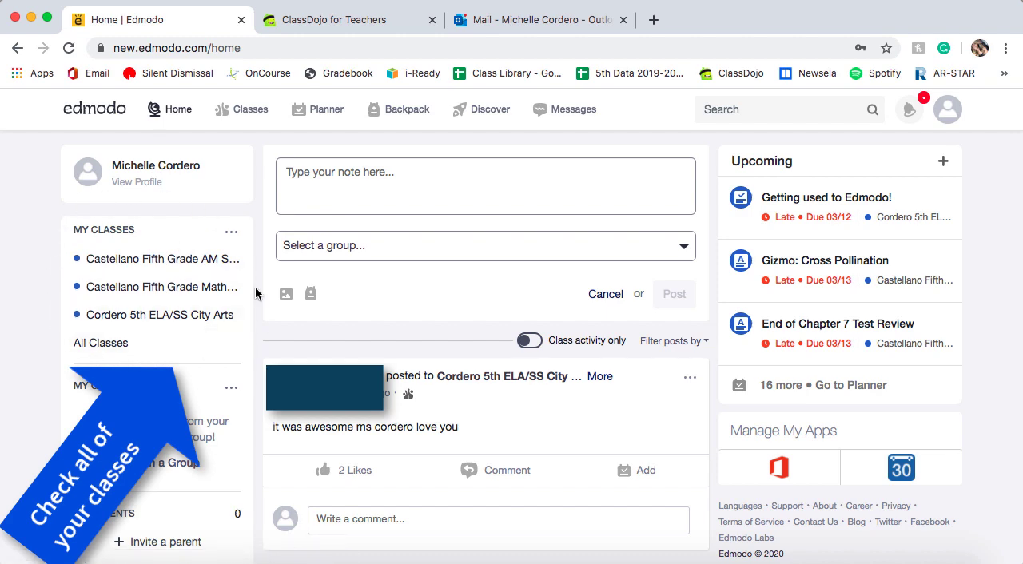
mouse_move(129, 265)
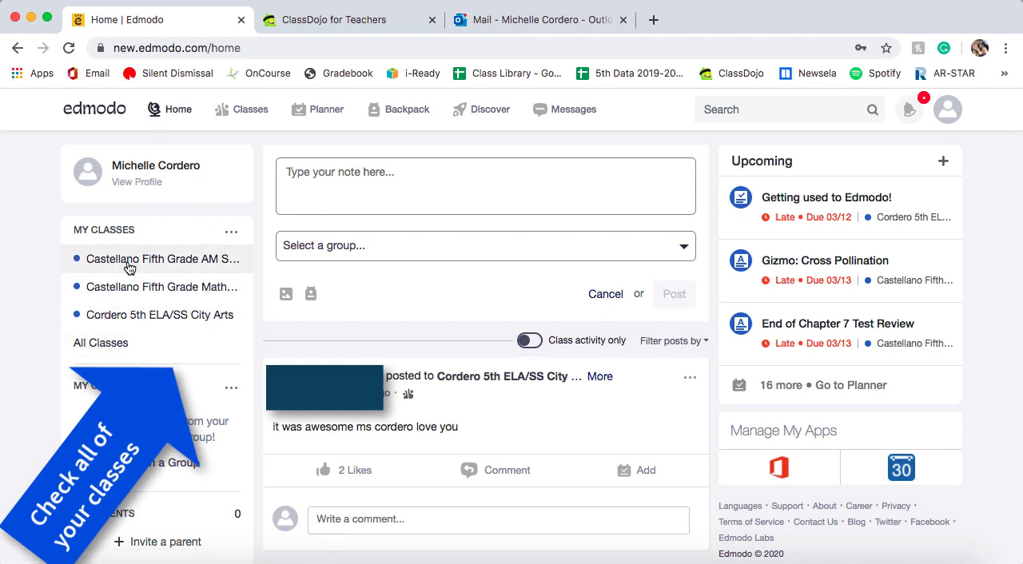
click(163, 259)
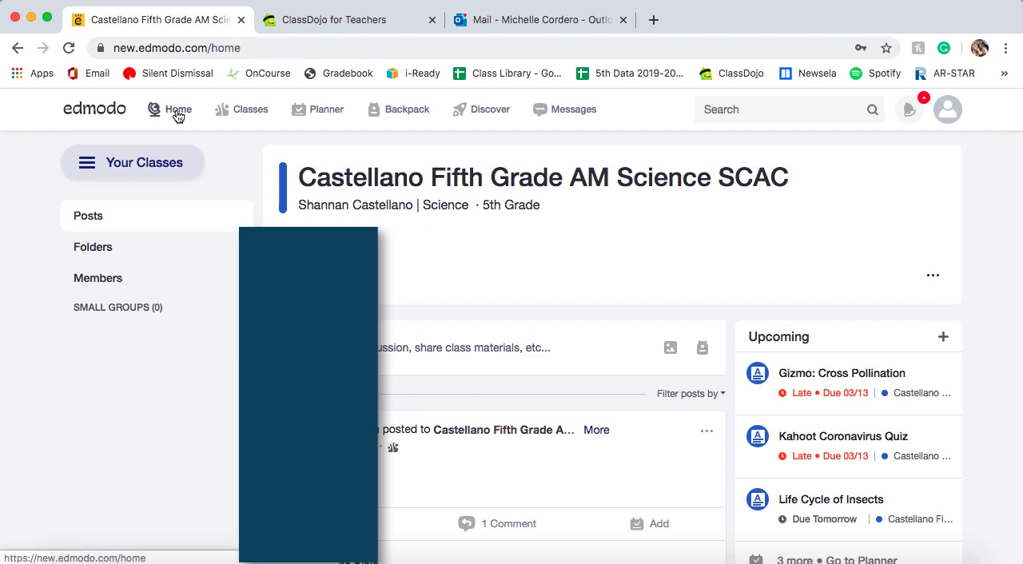
click(179, 108)
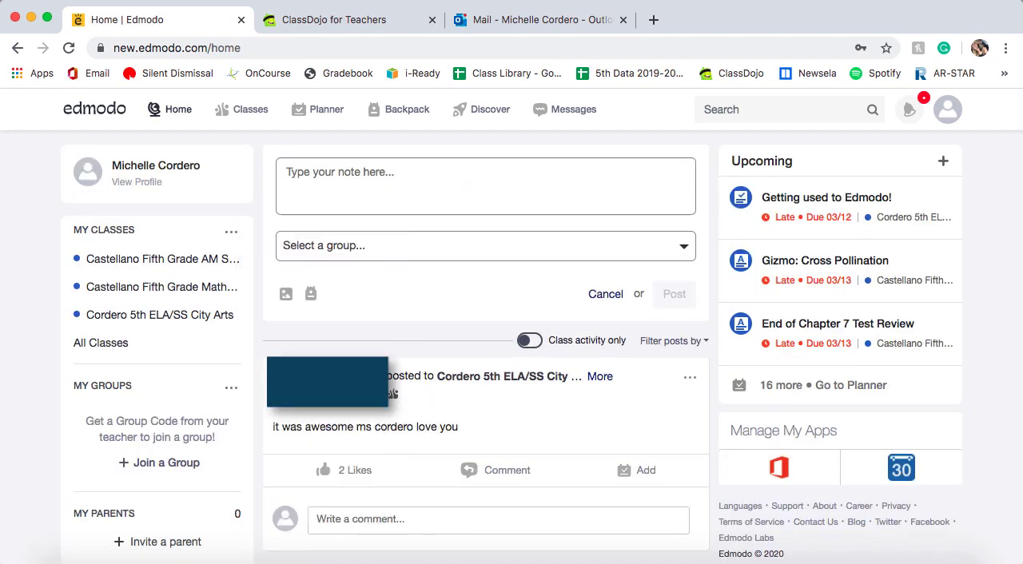
mouse_move(108, 323)
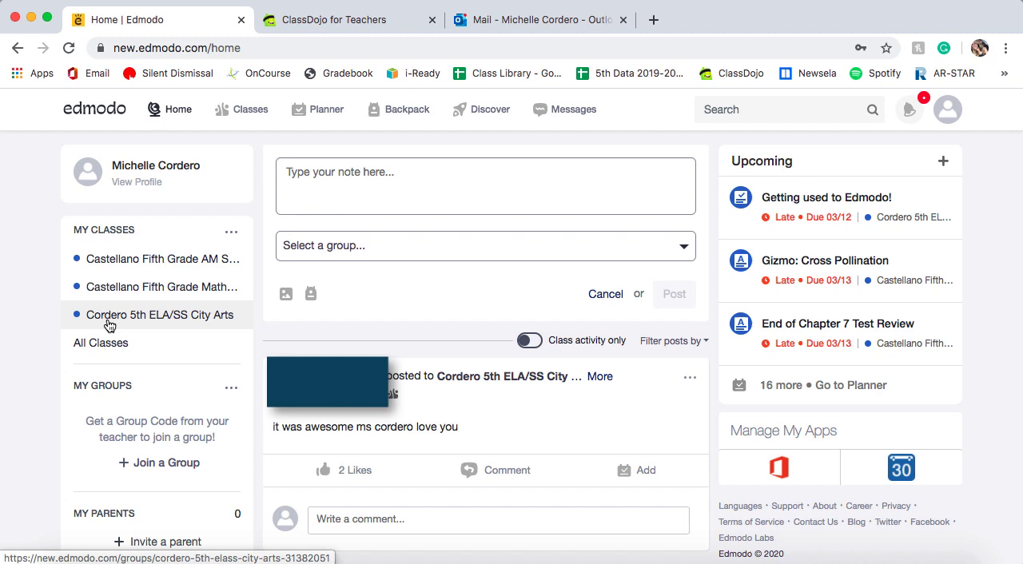
mouse_move(126, 324)
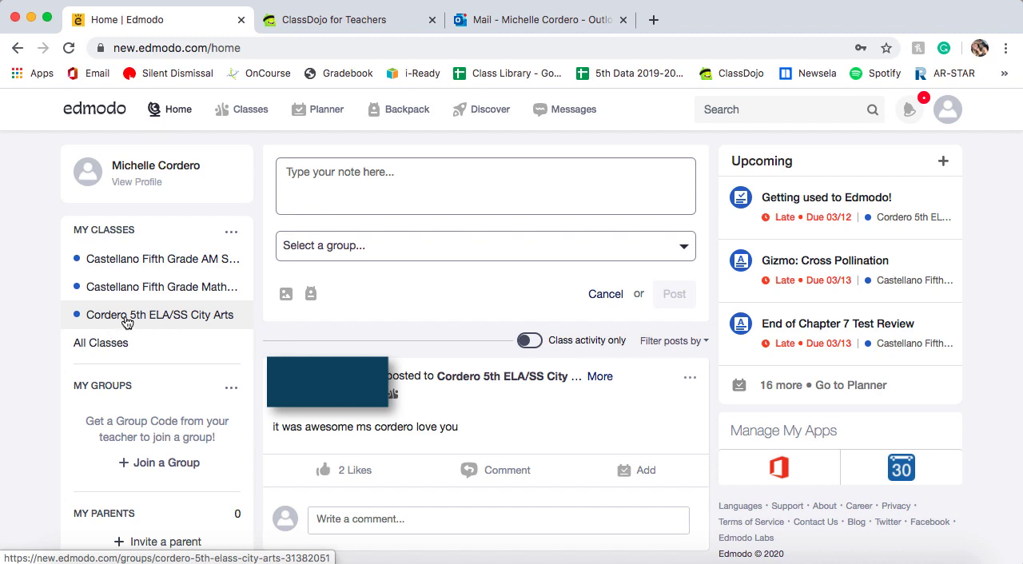
Open the Cordero 5th ELA/SS City Arts class page and browse its posts and upcoming assignments
click(160, 313)
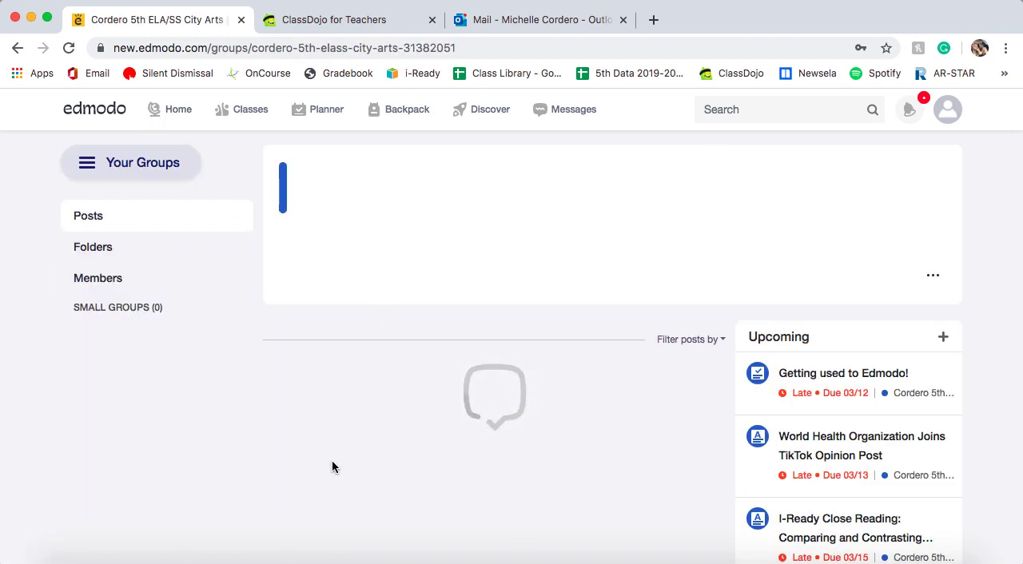
mouse_move(549, 450)
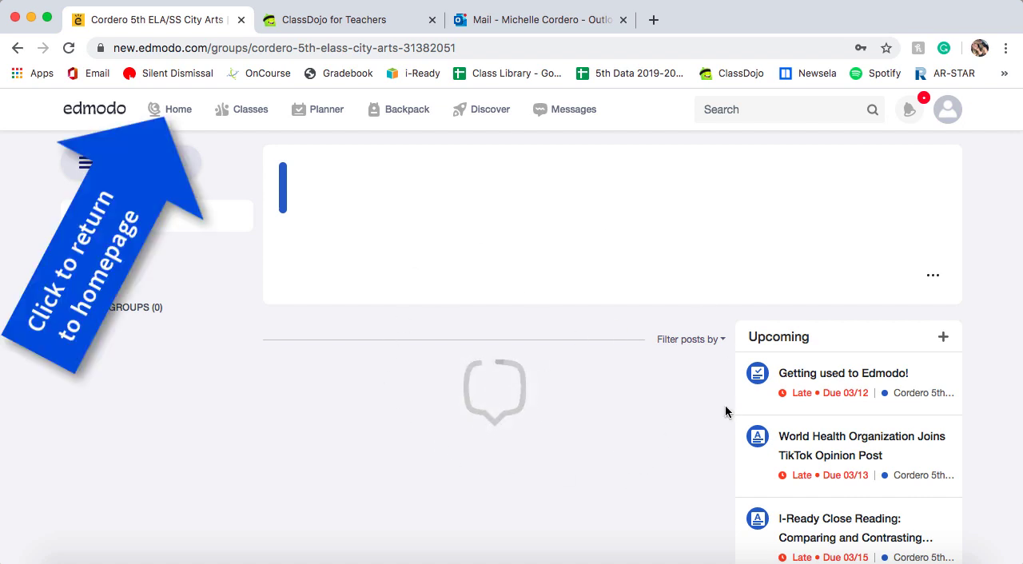
mouse_move(211, 144)
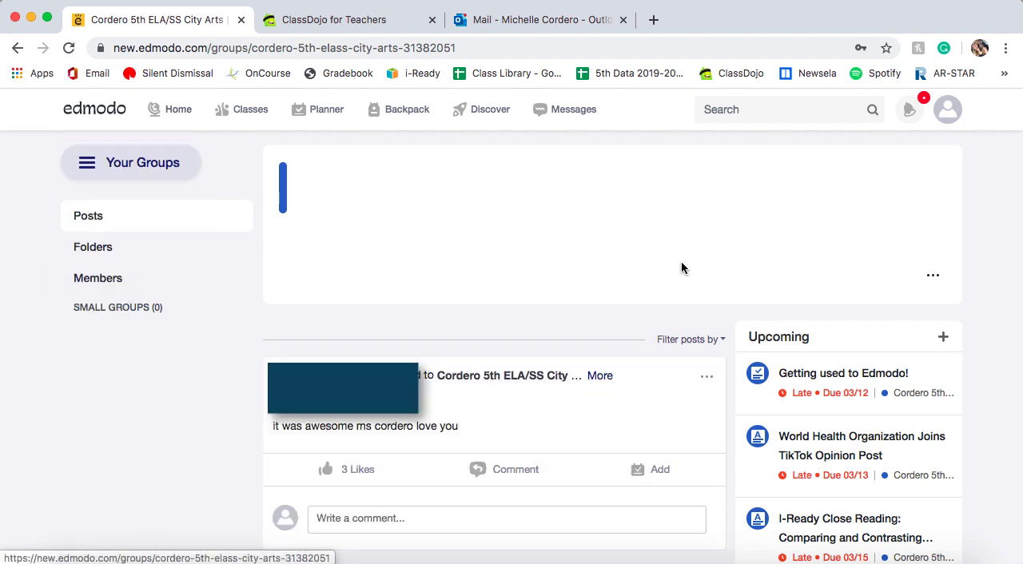
mouse_move(546, 399)
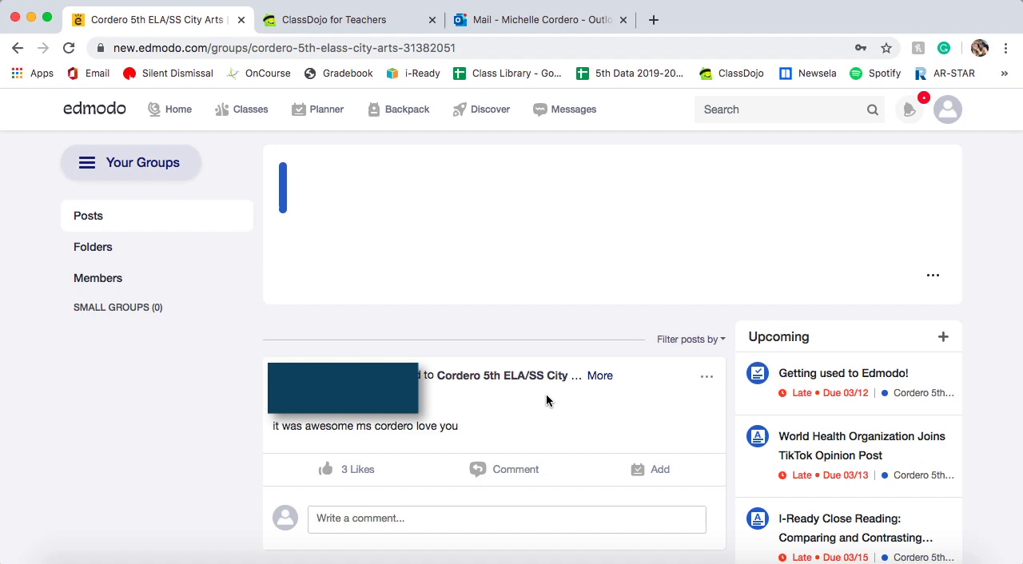
scroll(down, 3)
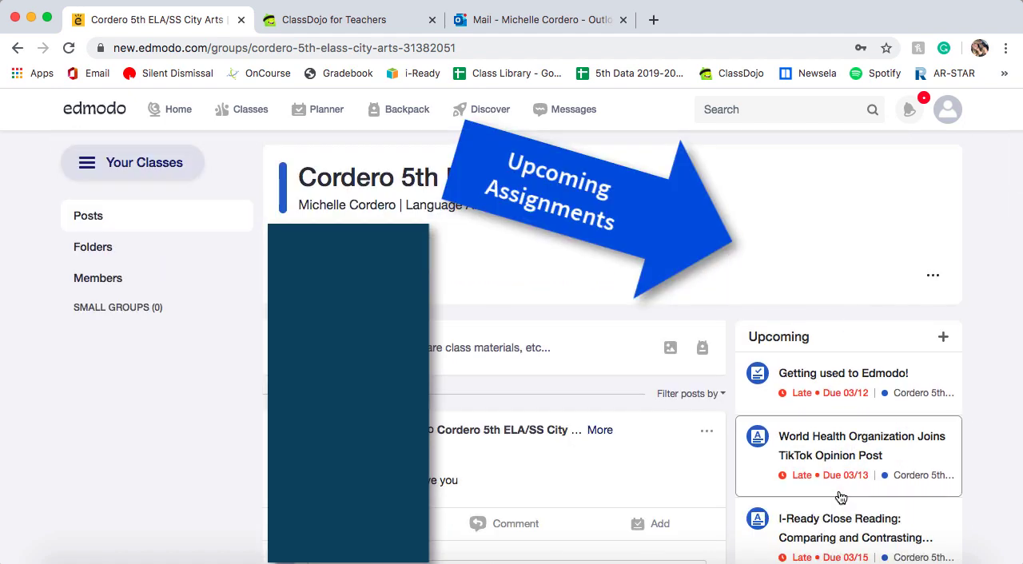
scroll(down, 3)
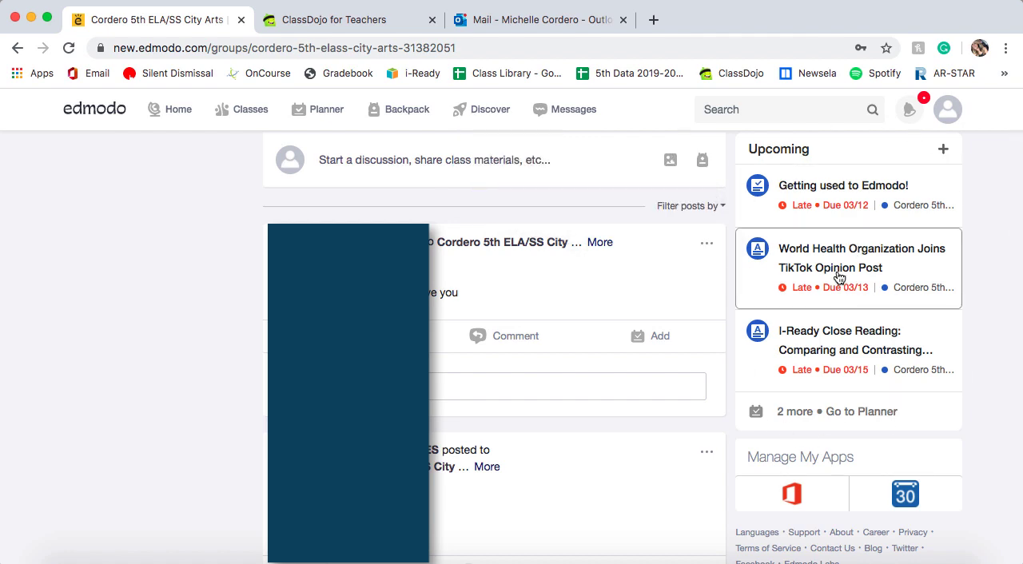
mouse_move(825, 198)
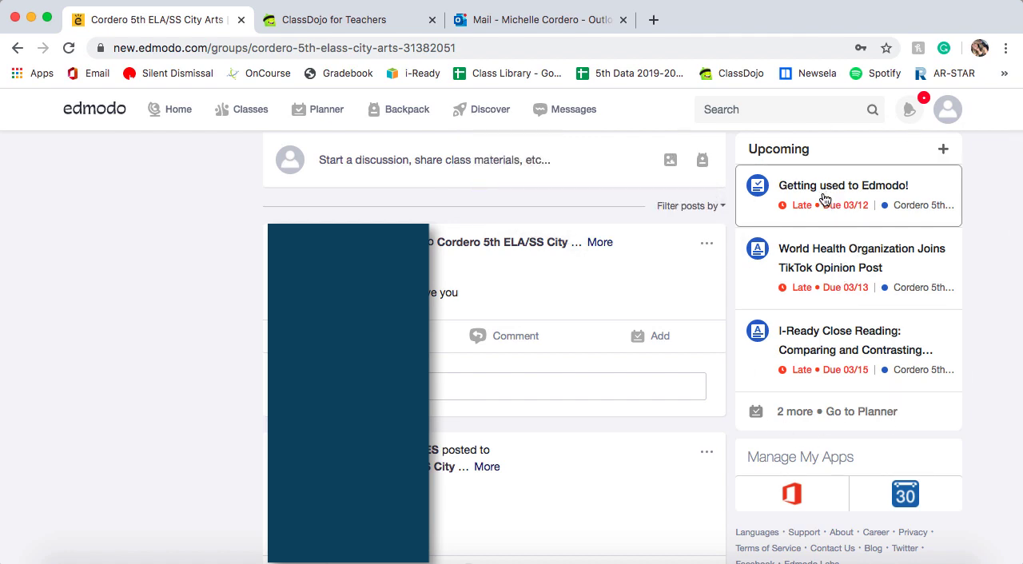
mouse_move(773, 220)
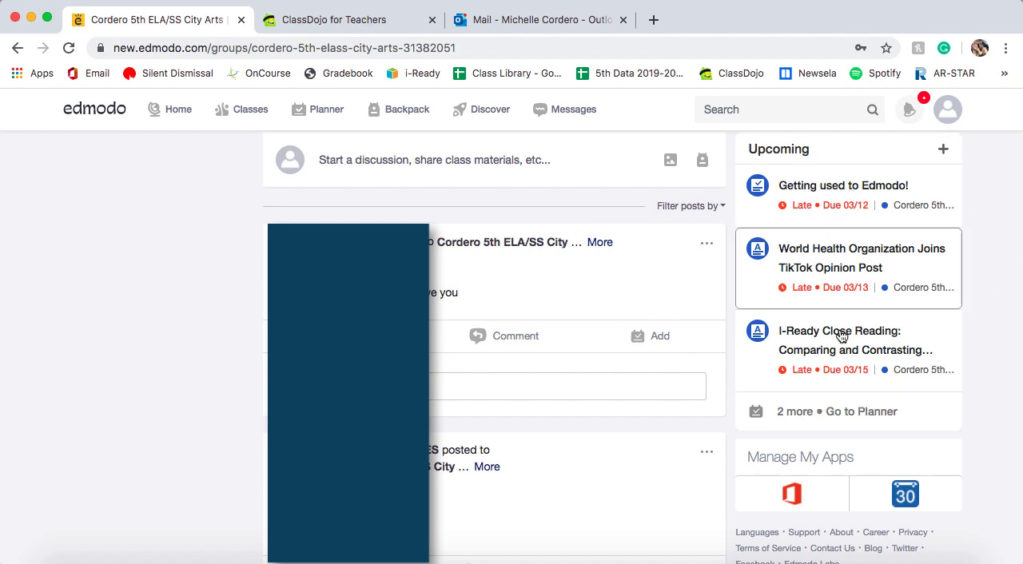
mouse_move(860, 209)
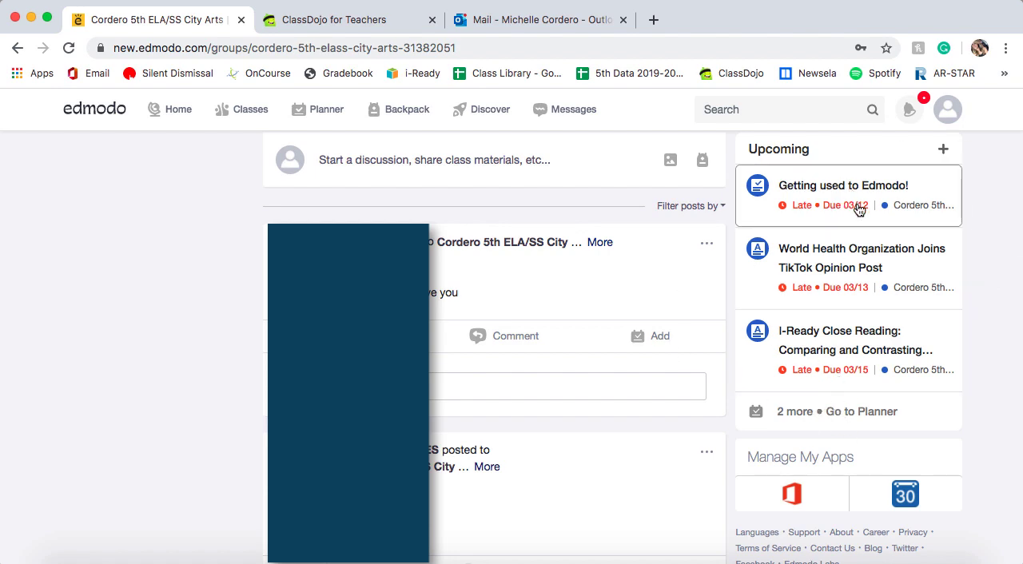
Review the Getting used to Edmodo! quiz details (6 questions, 15 minutes), then close them
click(844, 186)
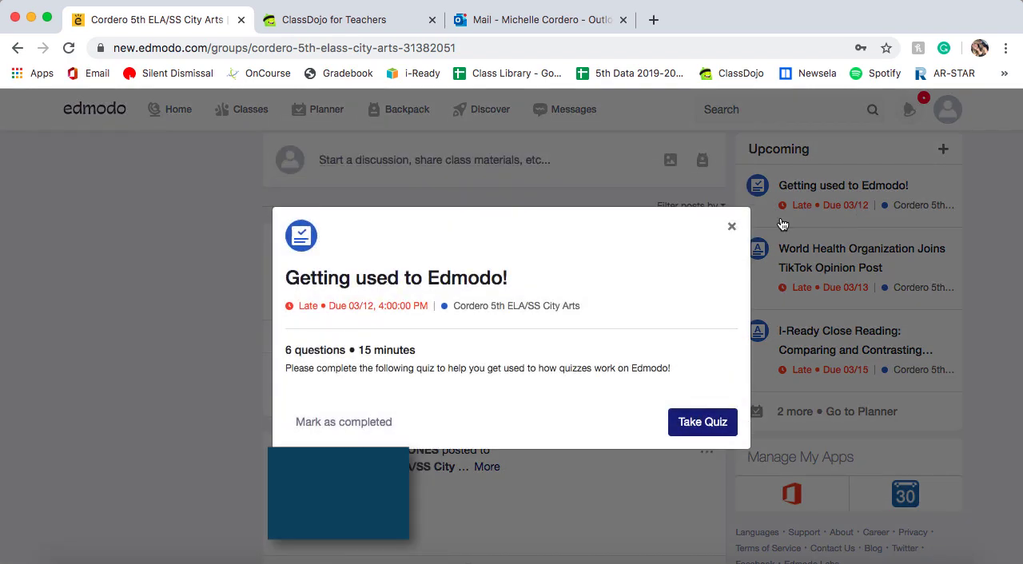
mouse_move(412, 368)
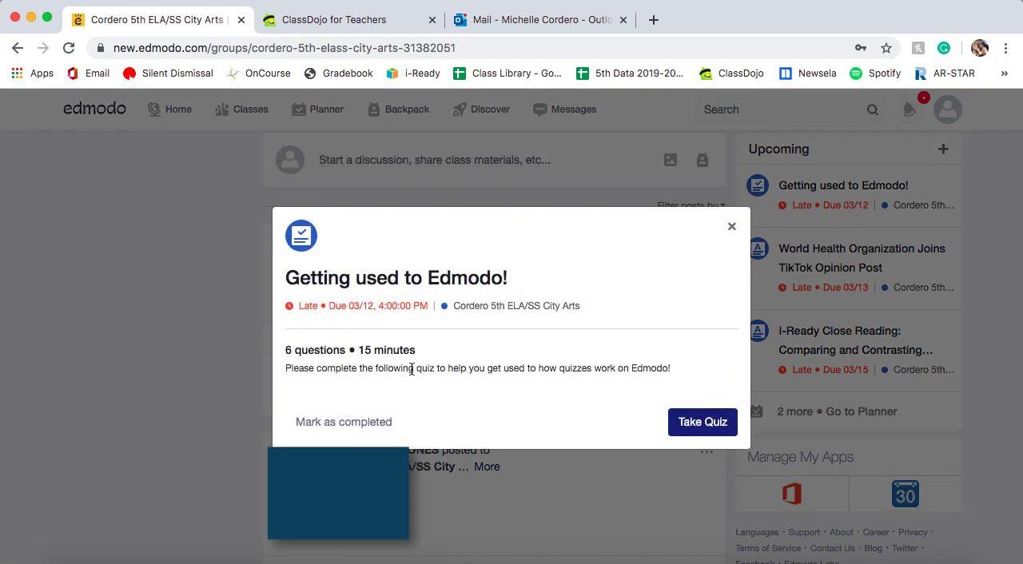
mouse_move(466, 290)
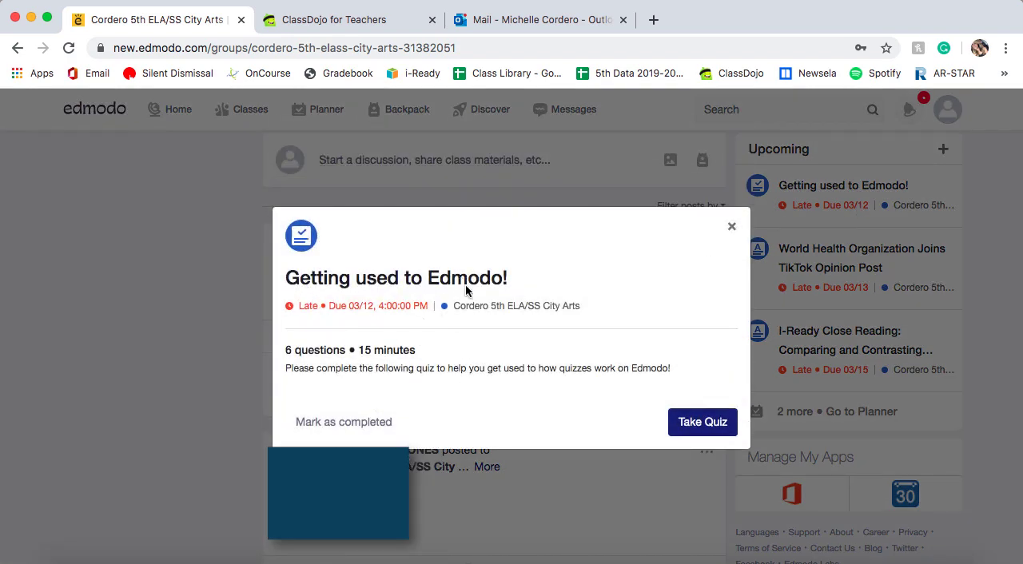
mouse_move(460, 381)
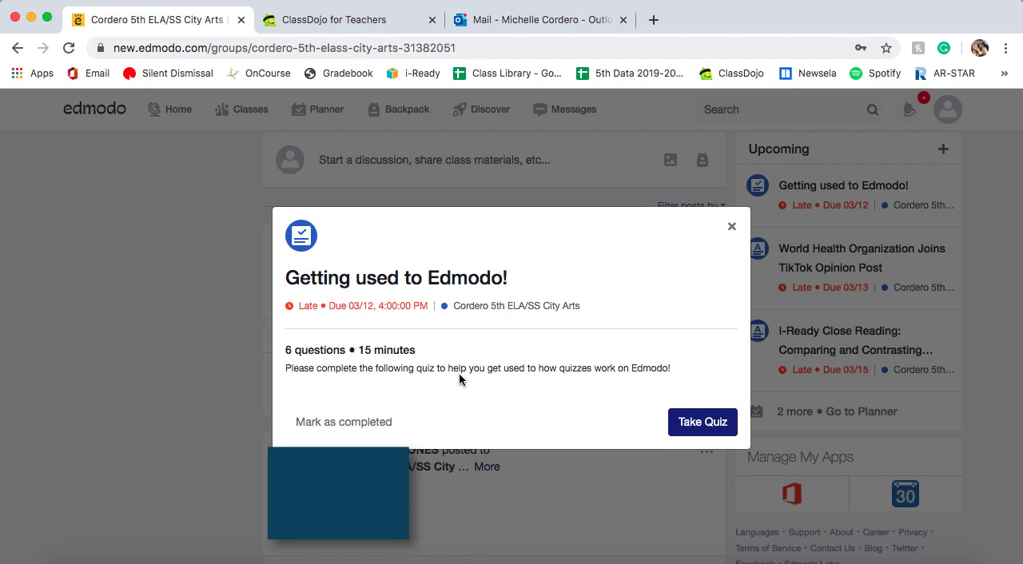
mouse_move(437, 361)
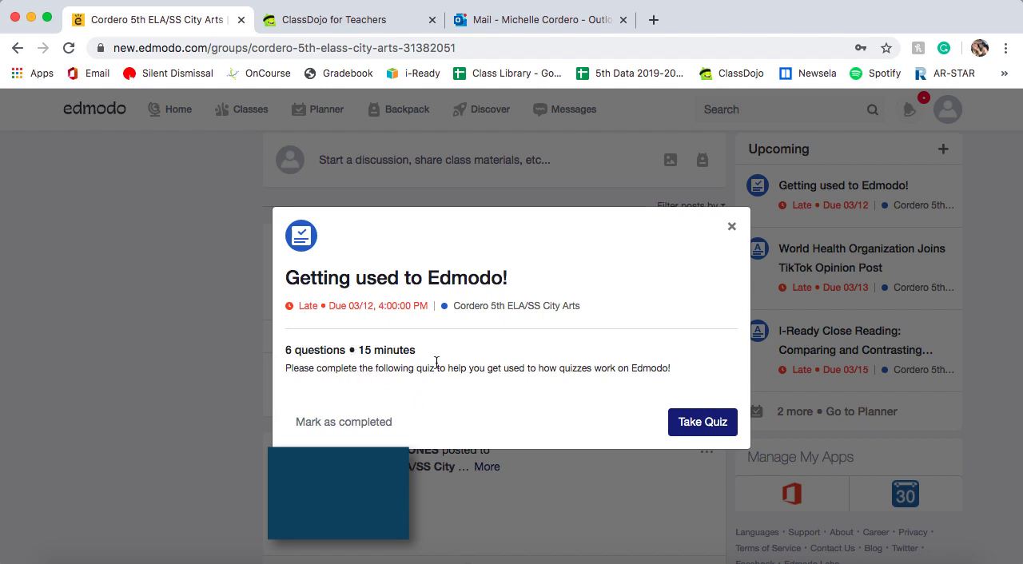
mouse_move(632, 392)
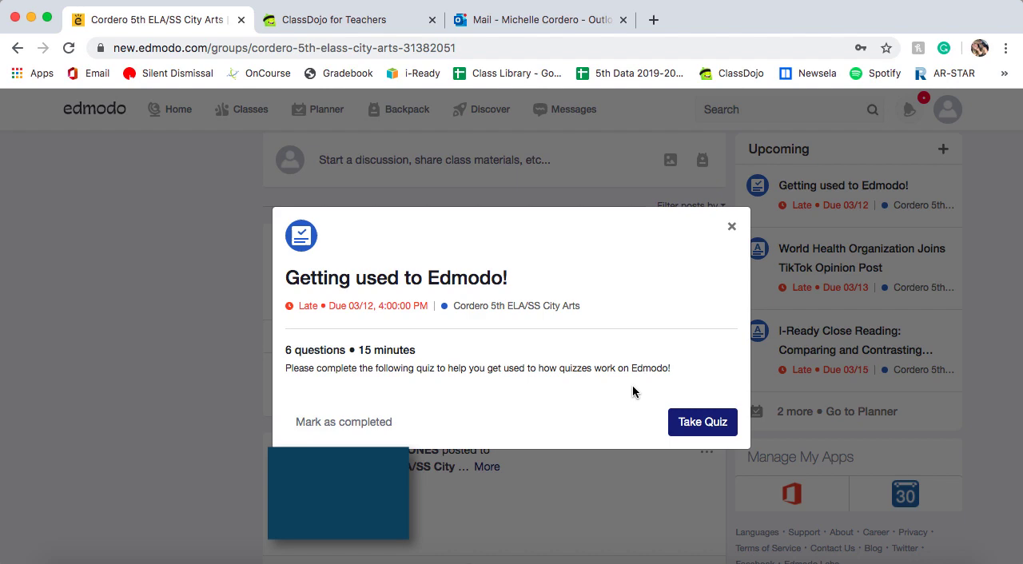
mouse_move(439, 361)
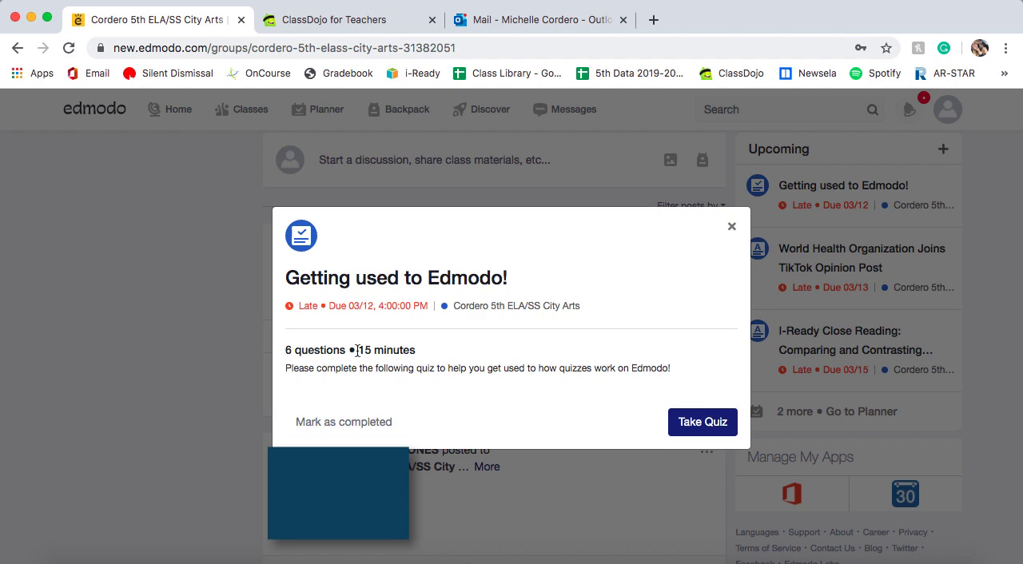
mouse_move(391, 345)
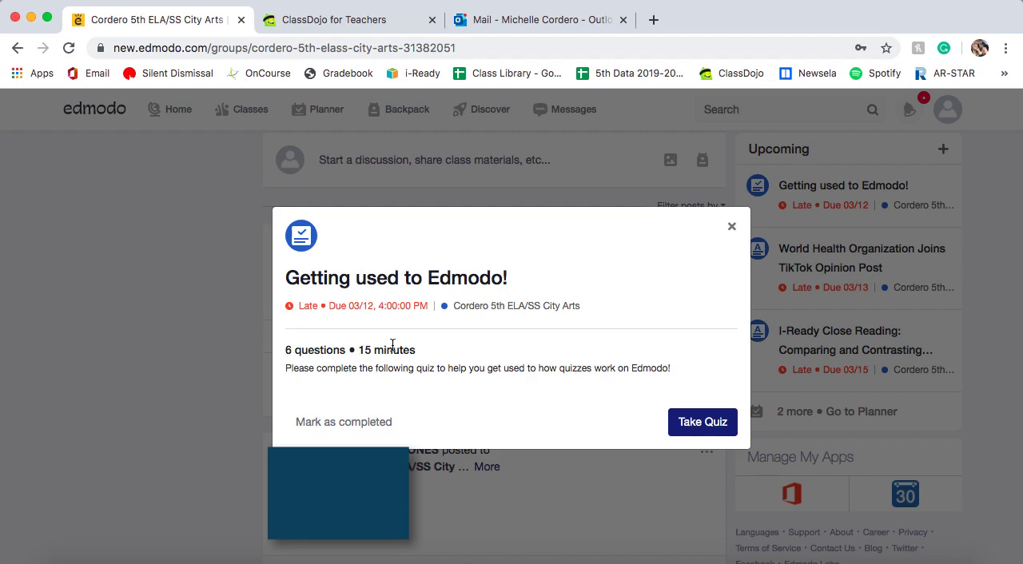
mouse_move(716, 275)
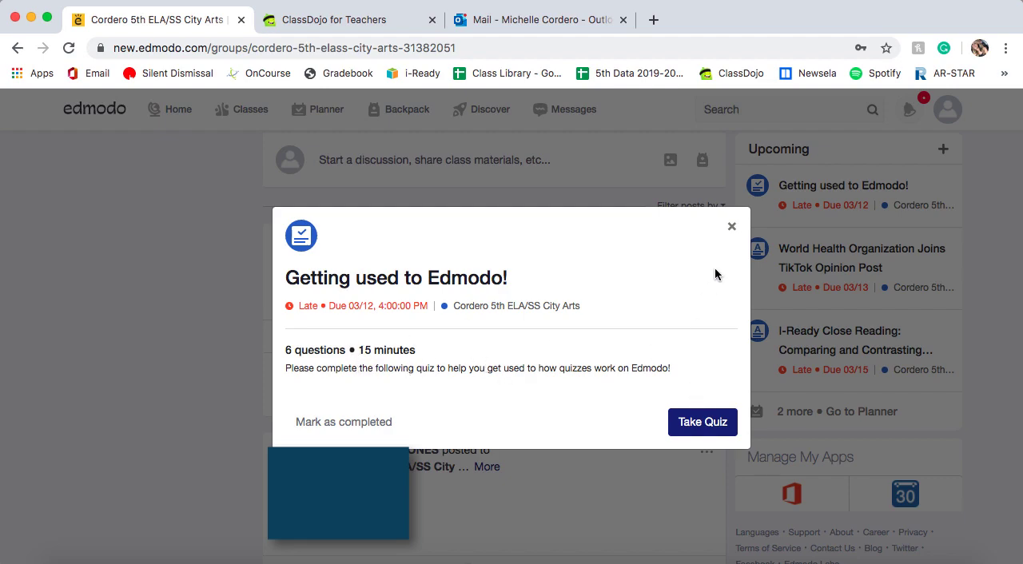
click(732, 227)
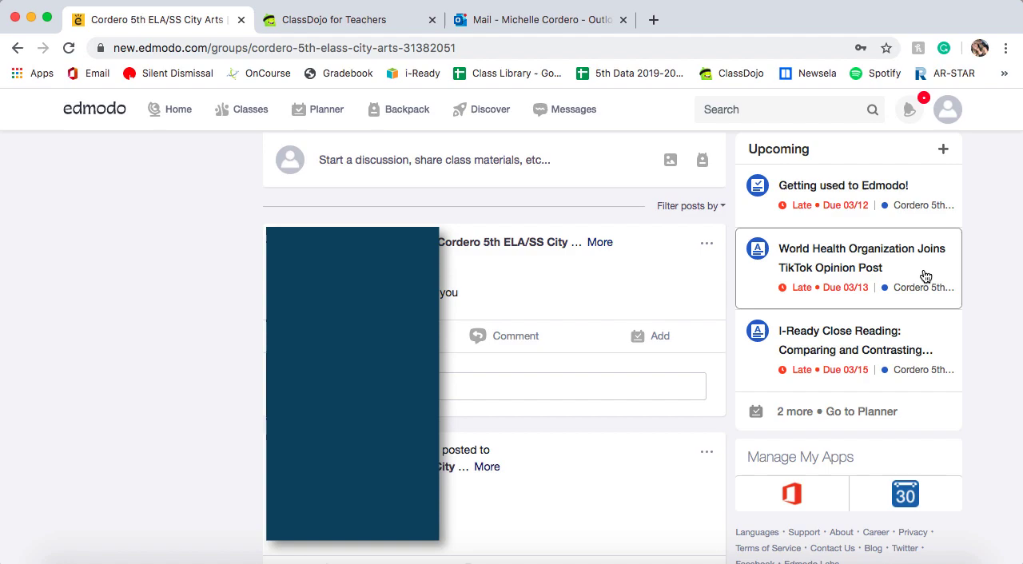
Open the World Health Organization Joins TikTok Opinion Post assignment's details and its turn-in page
click(861, 259)
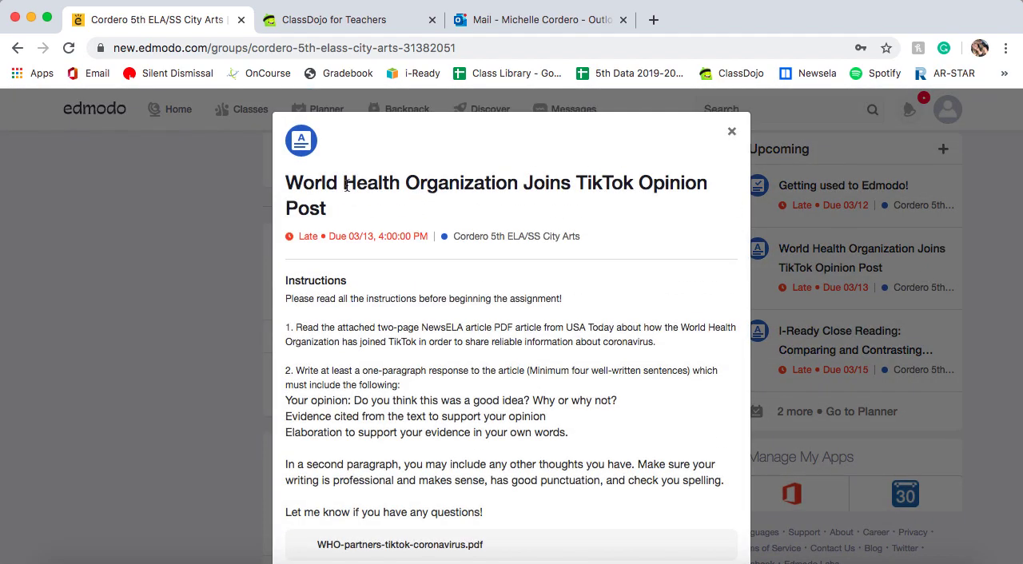
scroll(down, 3)
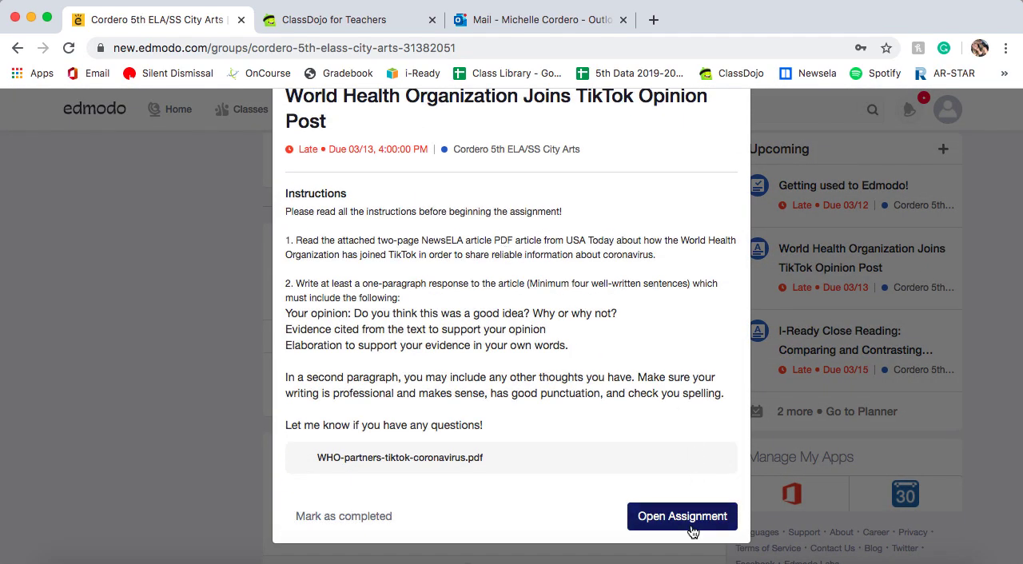
click(680, 514)
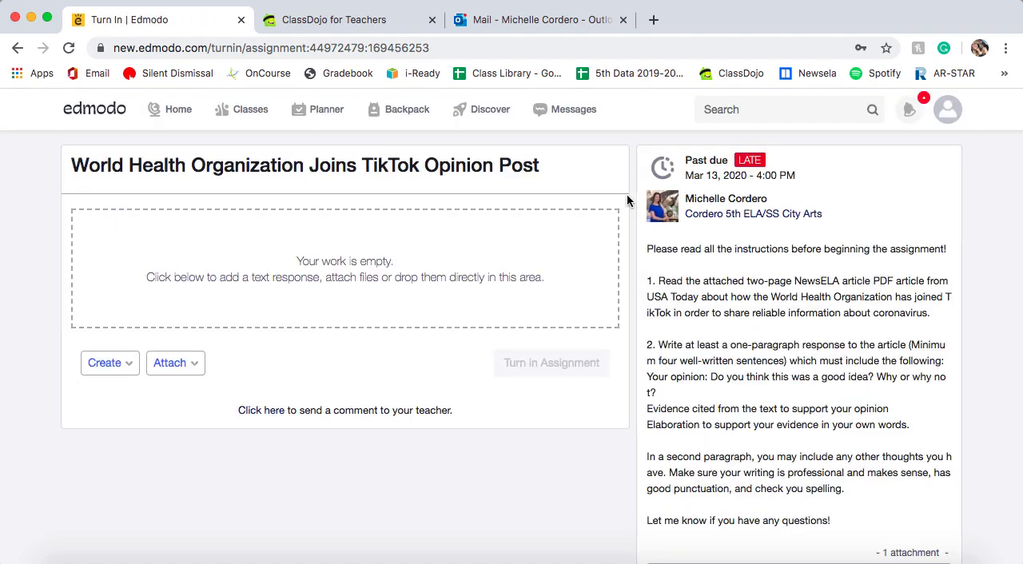
View the attached WHO-partners-tiktok-coronavirus.pdf article in a new tab, then return to Turn In
scroll(down, 3)
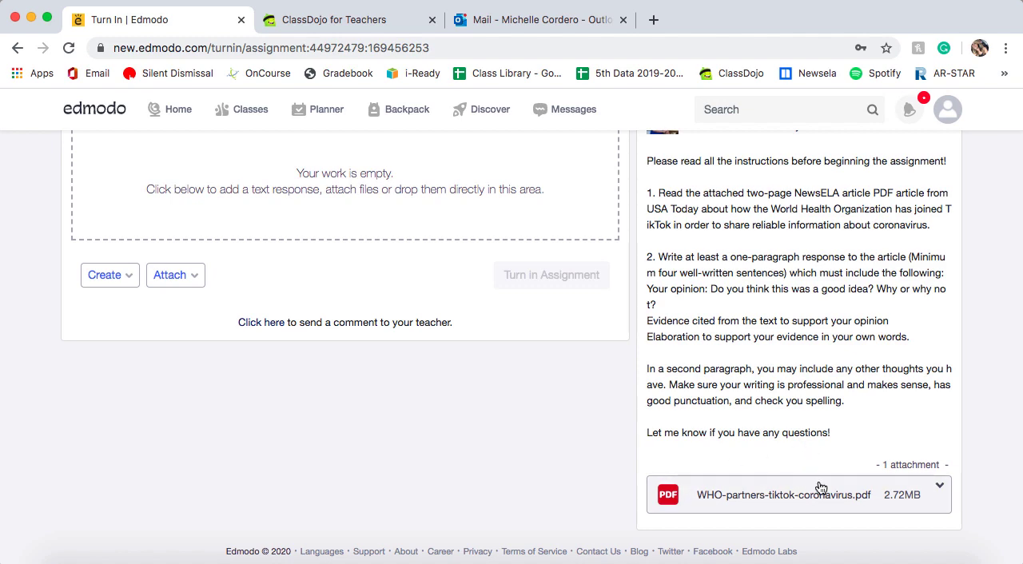
click(783, 495)
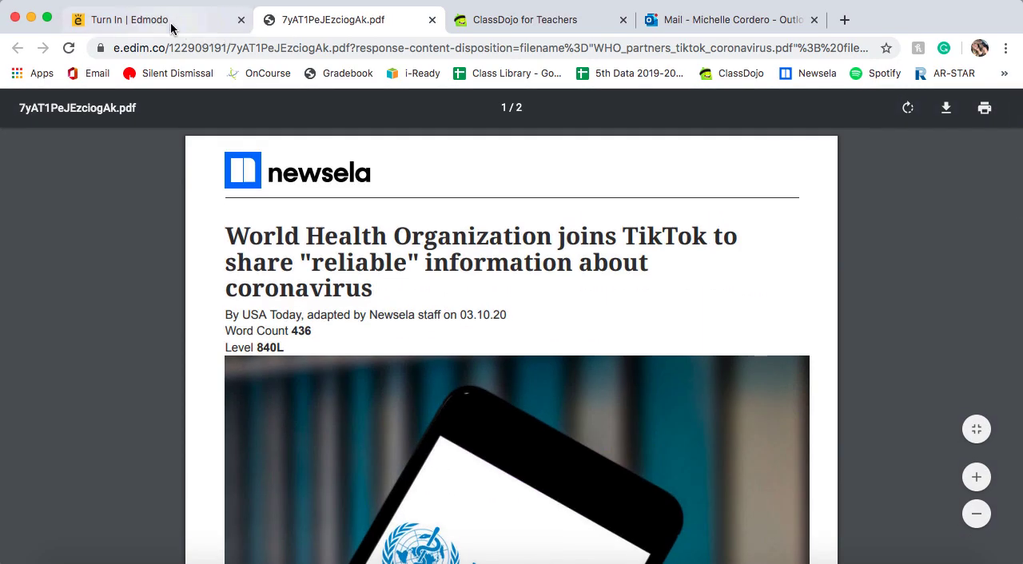
click(128, 19)
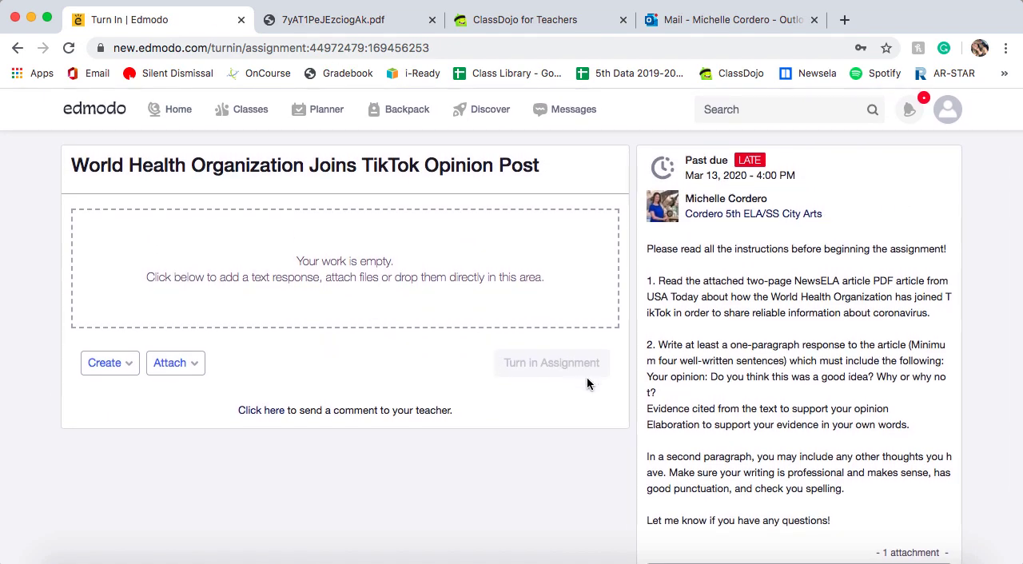
mouse_move(237, 396)
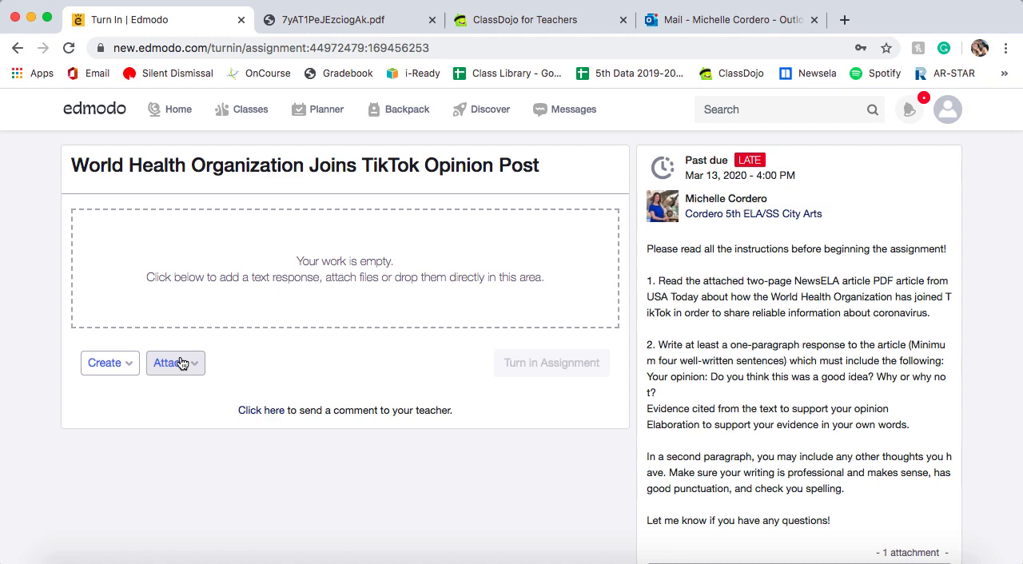
mouse_move(428, 478)
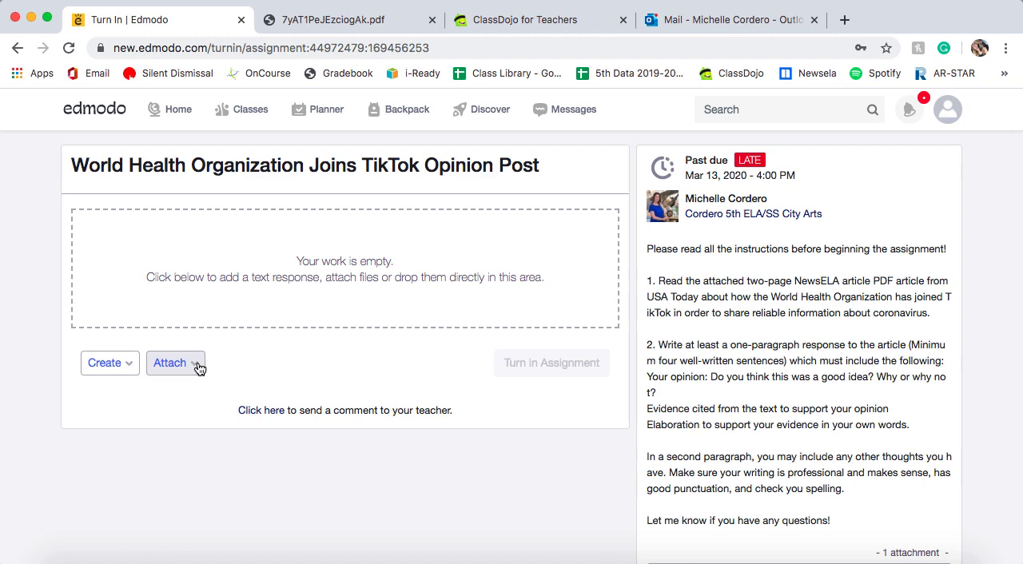
Create a text response reading 'hi !' on the TikTok assignment, then return to the home feed
click(176, 362)
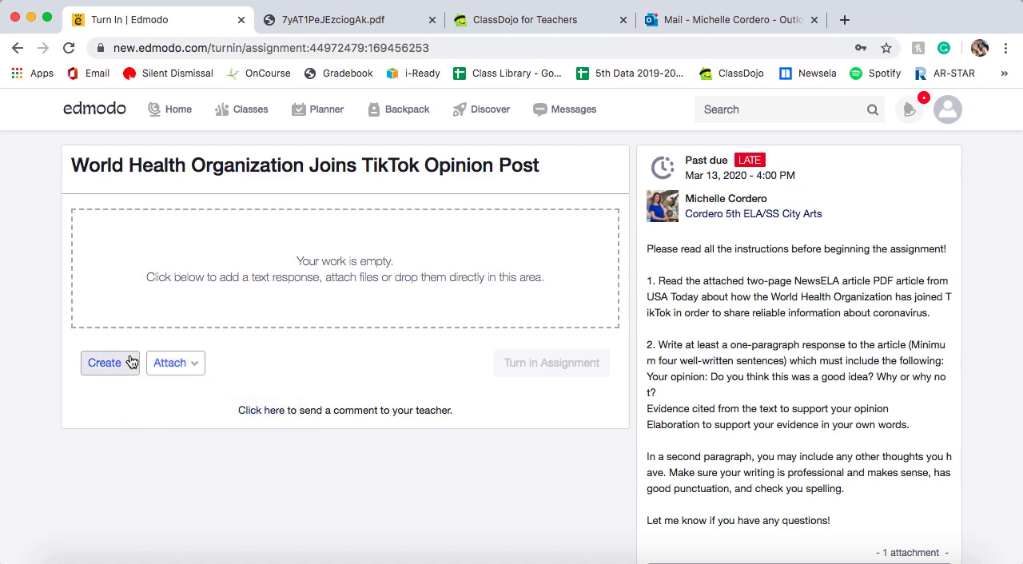
click(105, 362)
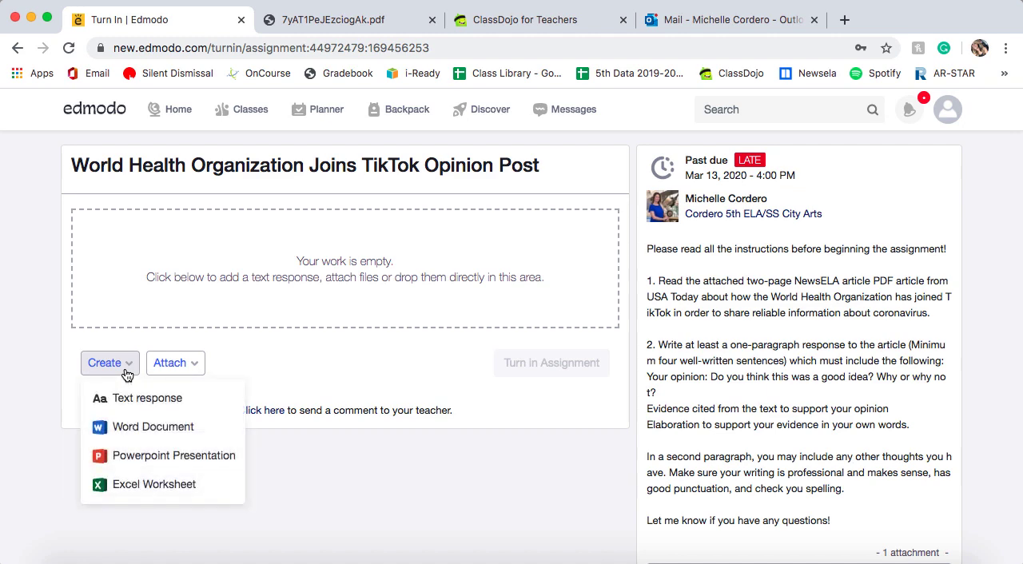
mouse_move(168, 431)
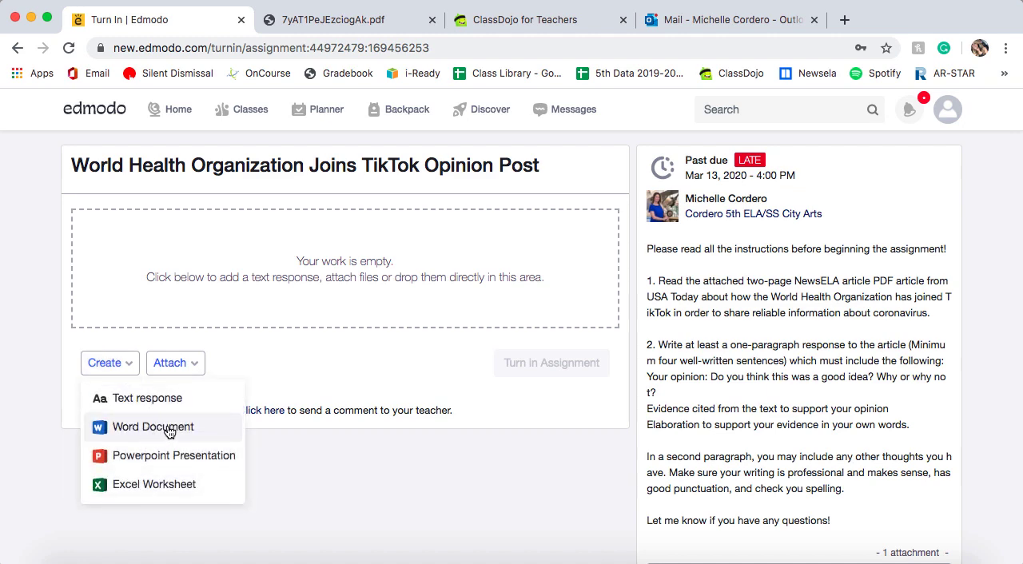
mouse_move(221, 486)
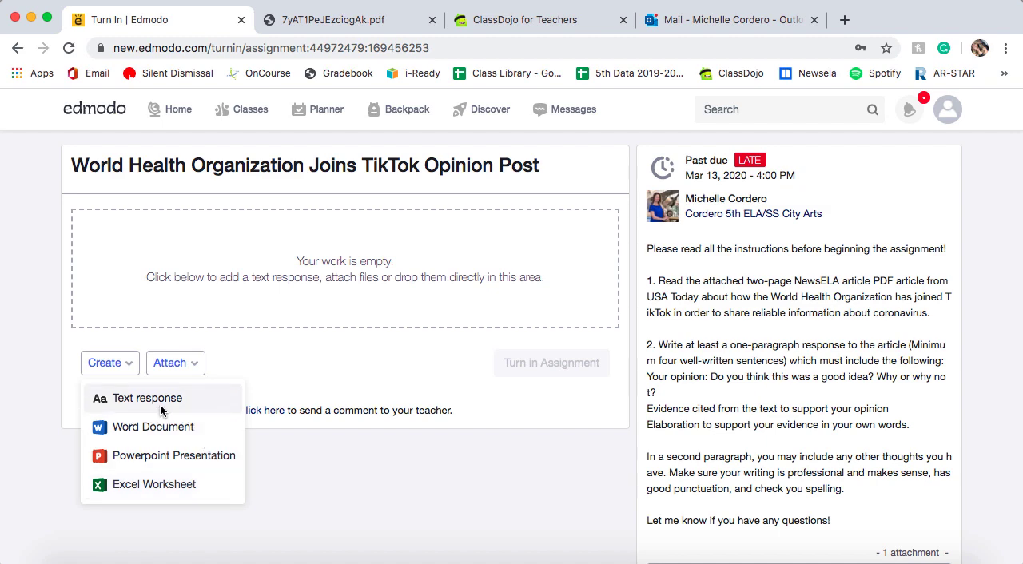
click(147, 398)
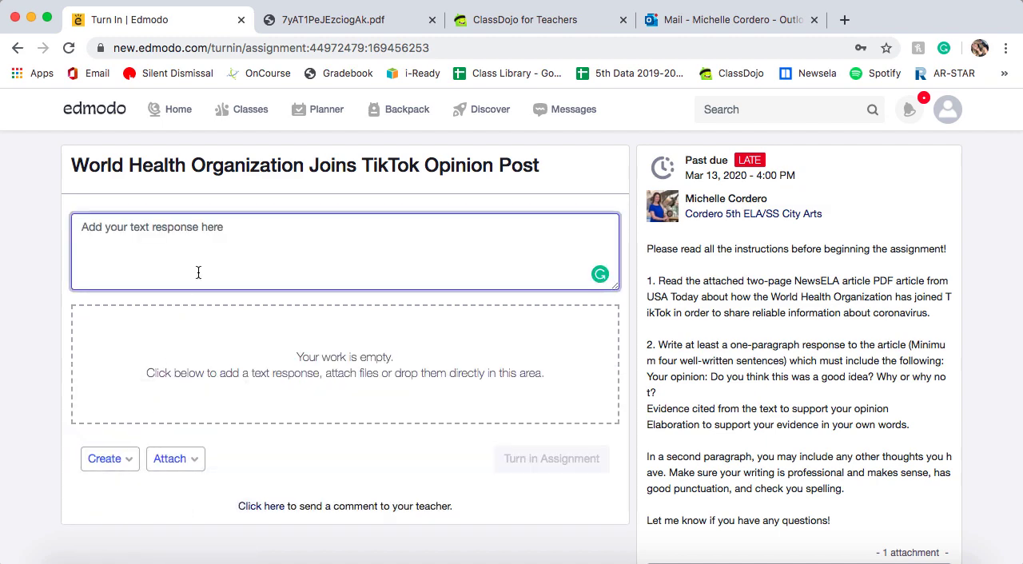
text(hi !)
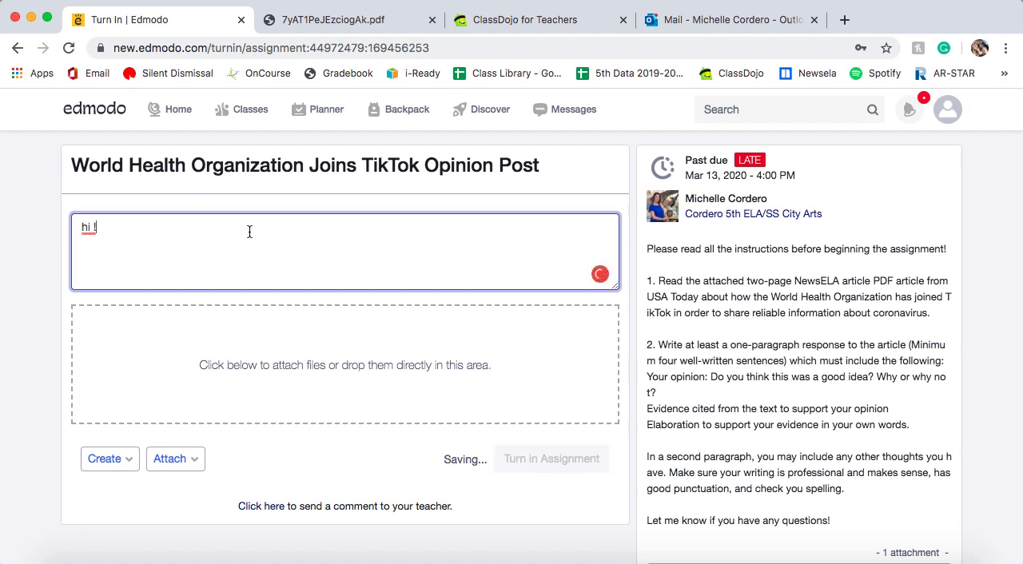
click(179, 109)
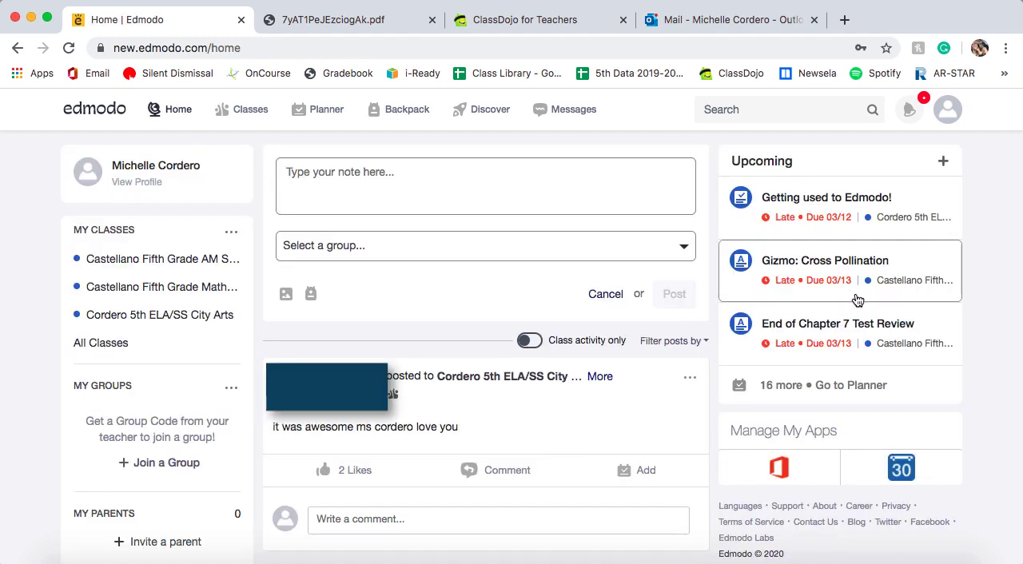
mouse_move(973, 270)
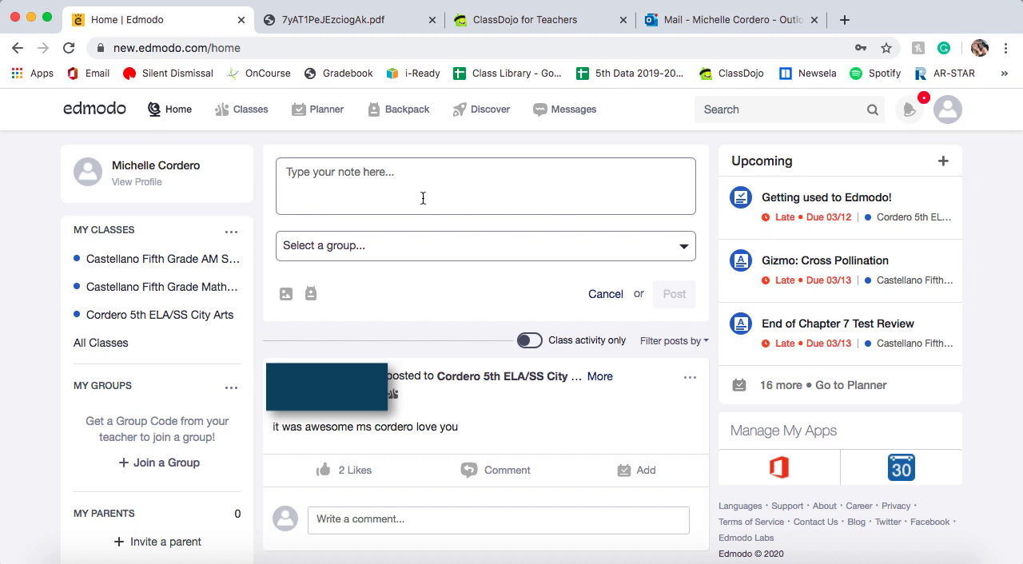
mouse_move(316, 108)
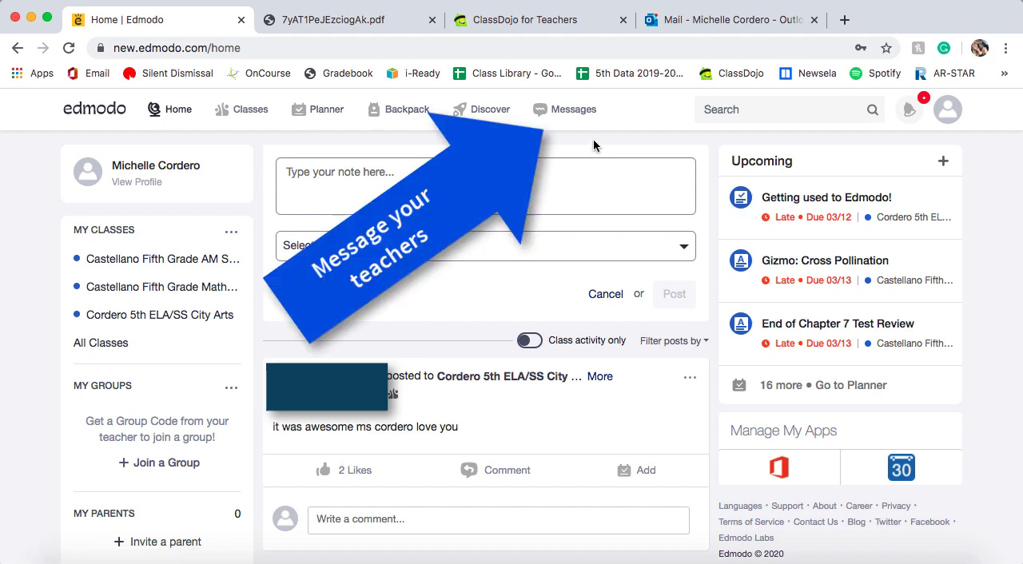
mouse_move(600, 123)
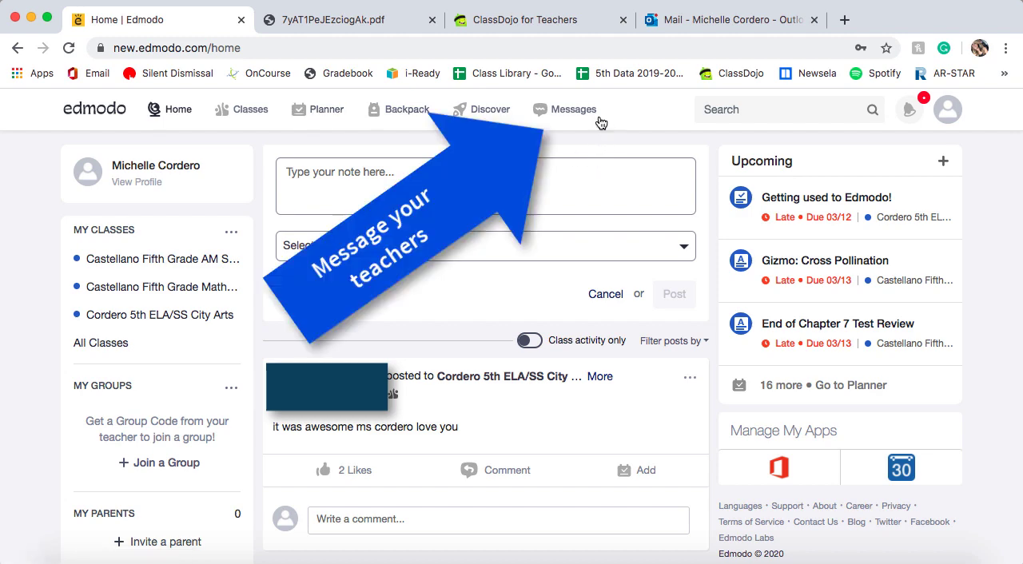
mouse_move(575, 117)
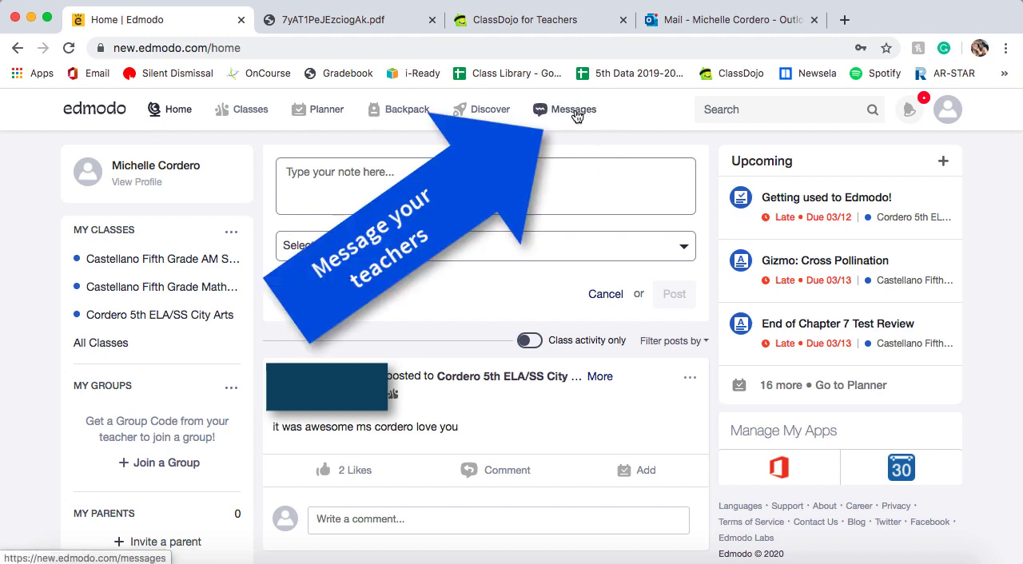
click(572, 108)
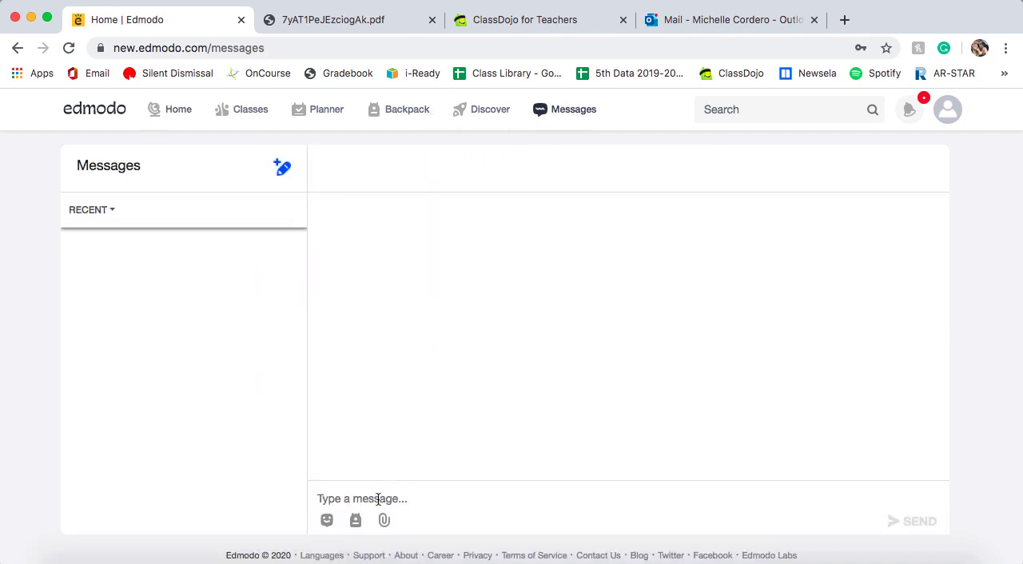
click(281, 168)
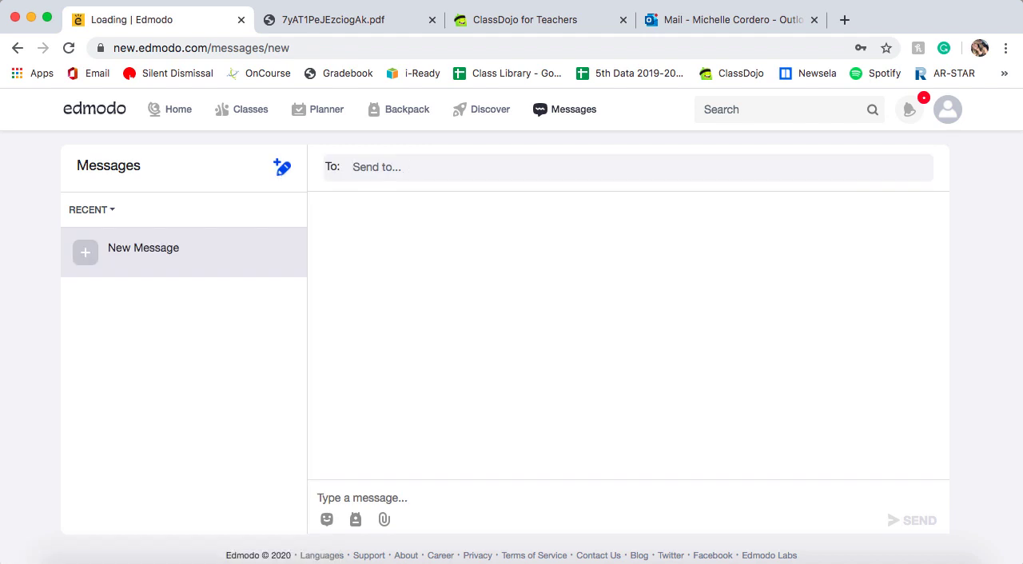
text(castellano)
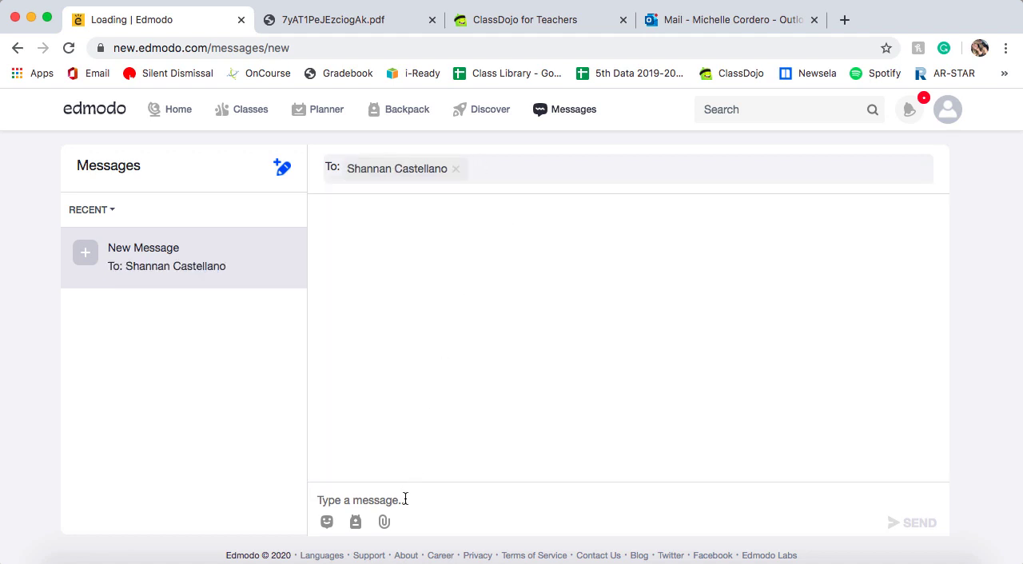
text(Hi!)
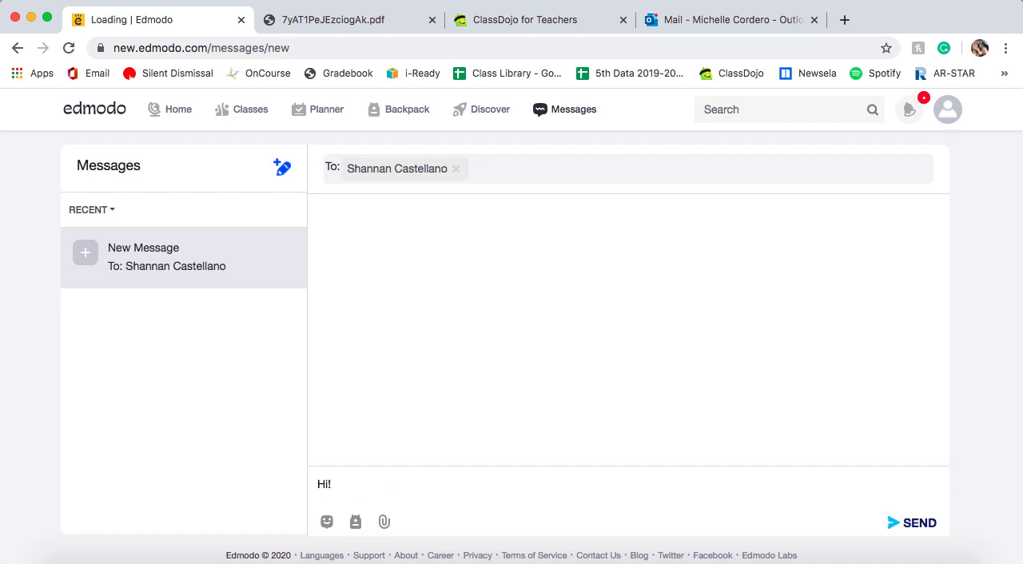
mouse_move(639, 556)
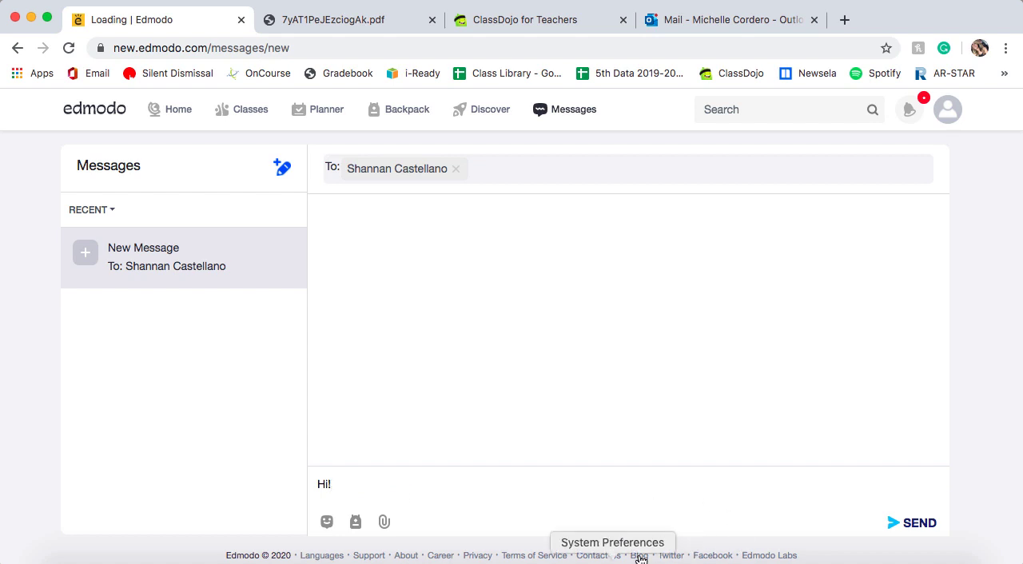
Return to the home feed, leaving the drafted message unsent
click(178, 109)
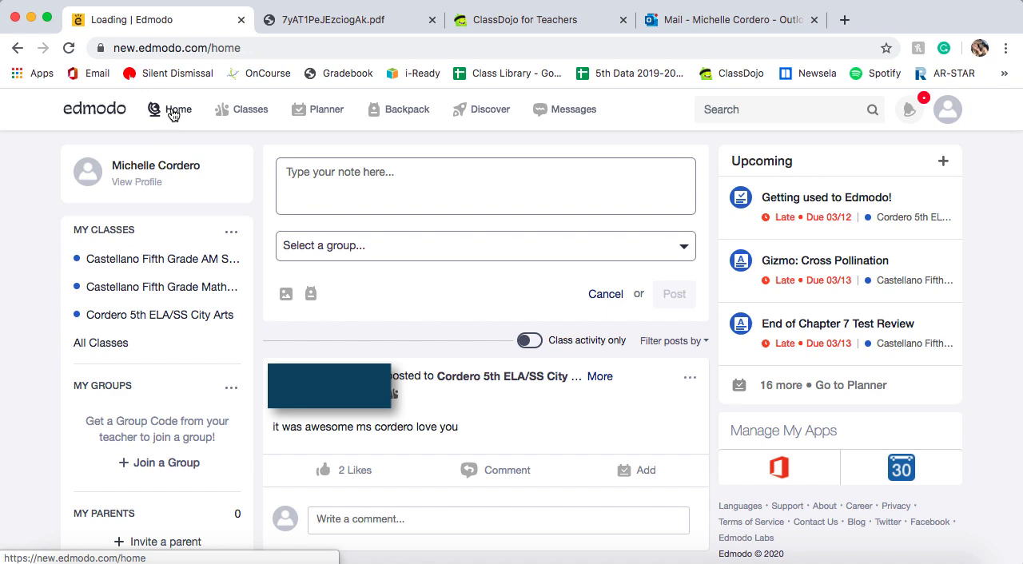
mouse_move(821, 390)
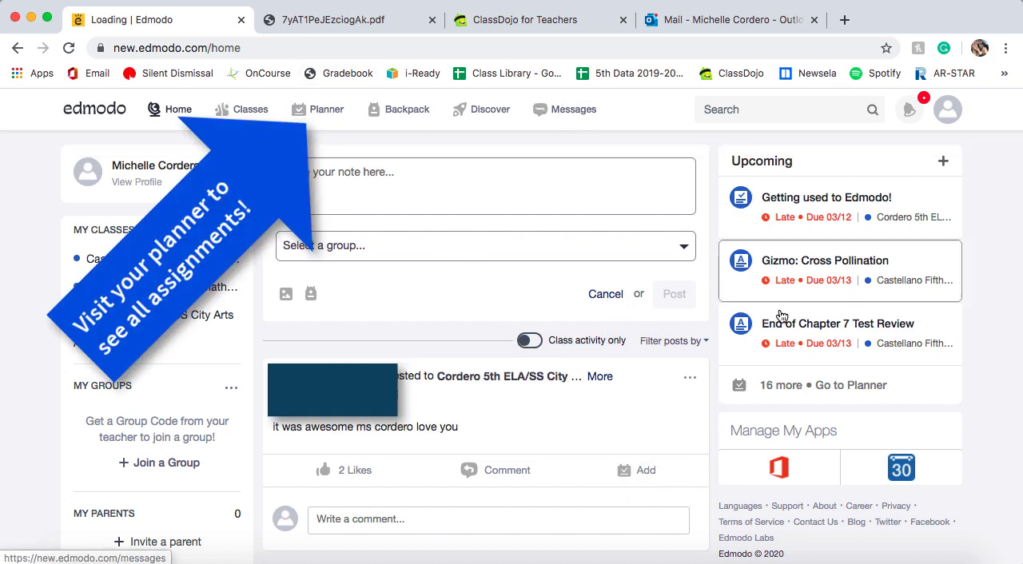
Browse the Planner's overdue and upcoming tasks, including Life Cycle of Insects, Gizmo Packet and Math Textbook
click(326, 109)
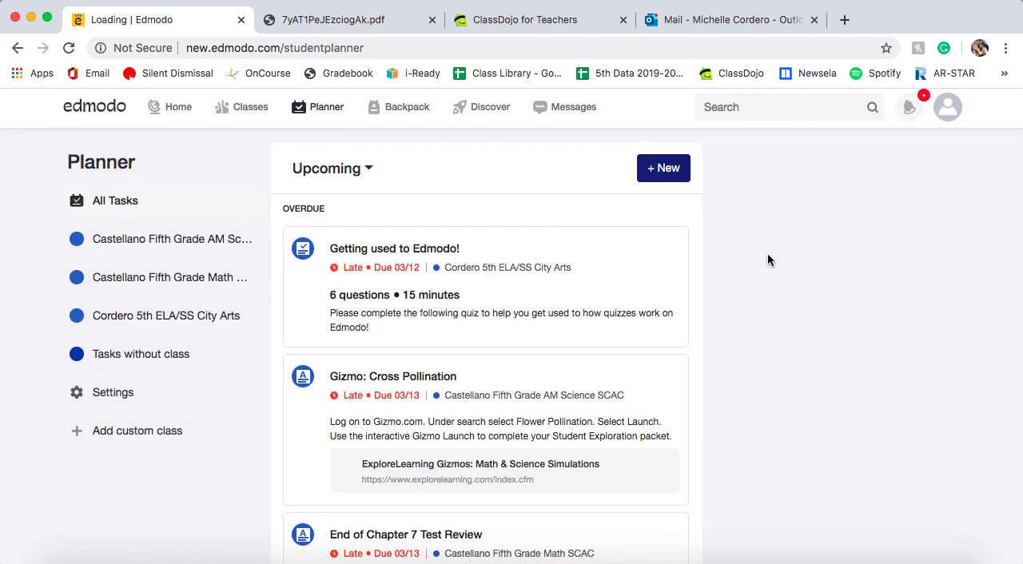
scroll(down, 3)
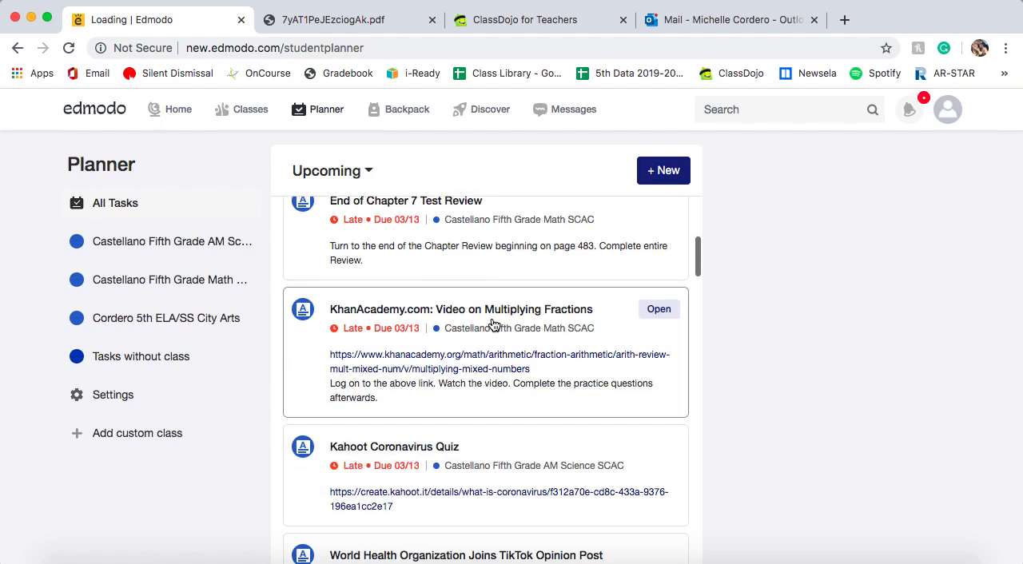
scroll(down, 3)
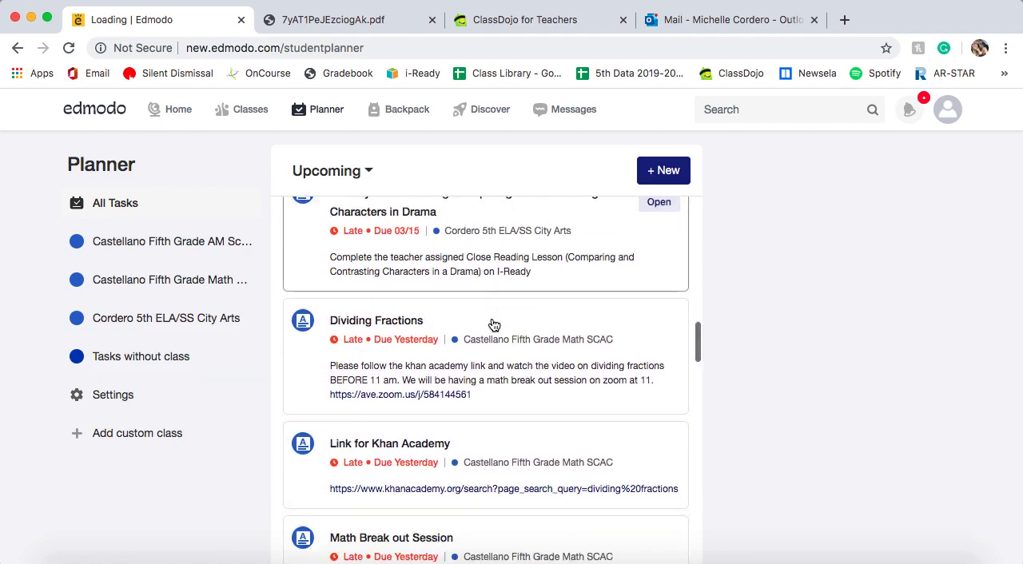
scroll(down, 3)
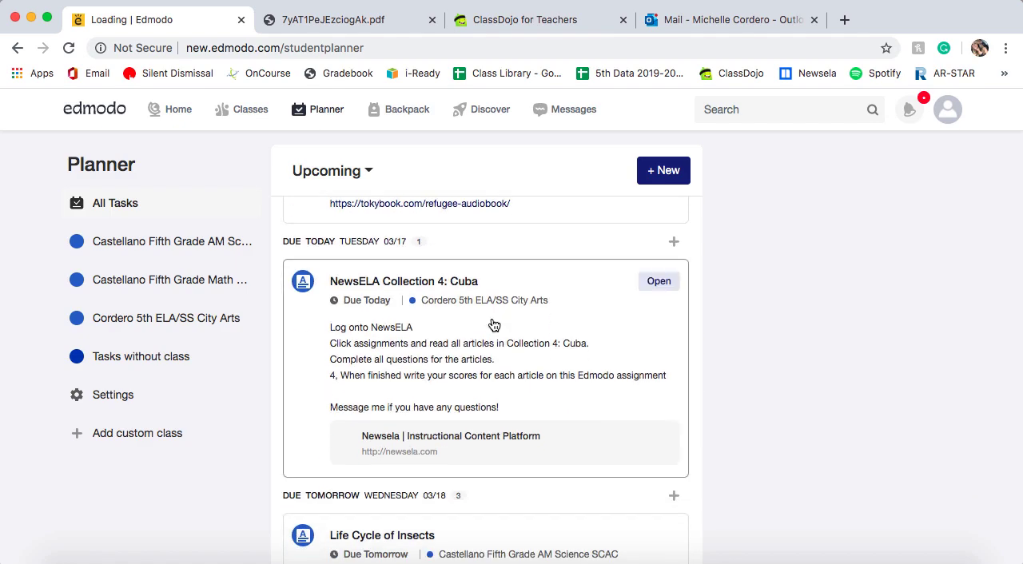
scroll(down, 3)
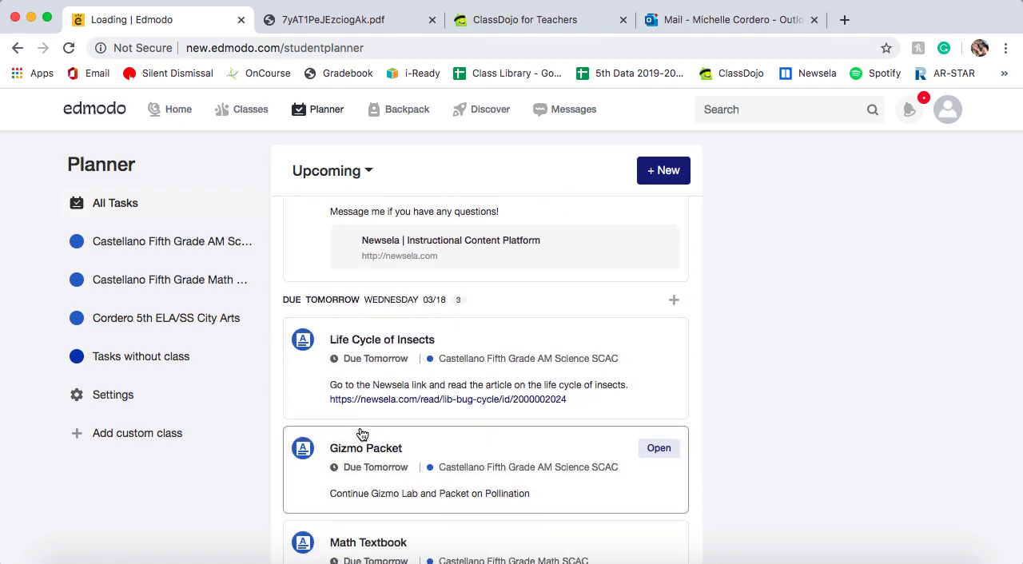
scroll(down, 3)
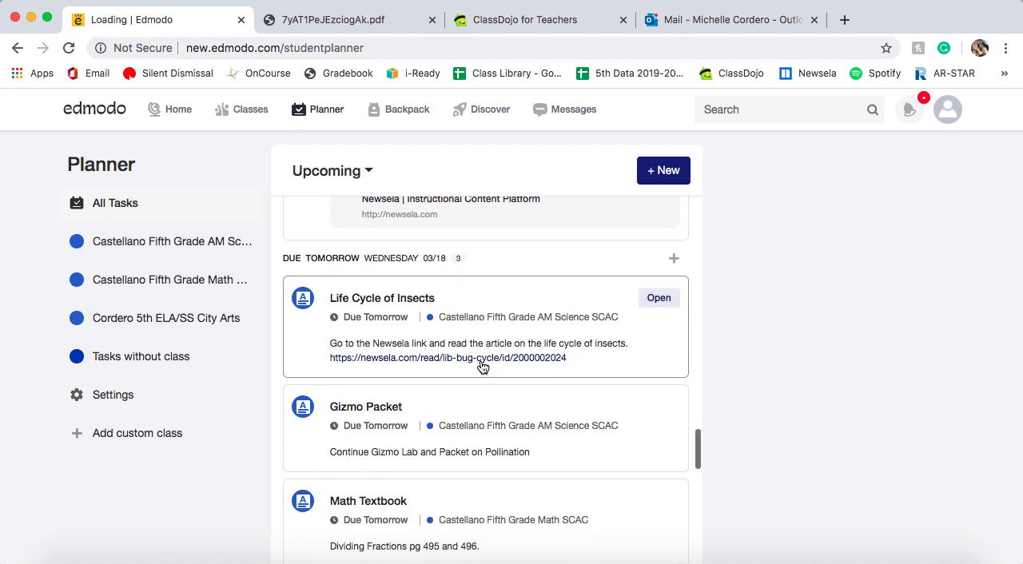
scroll(down, 3)
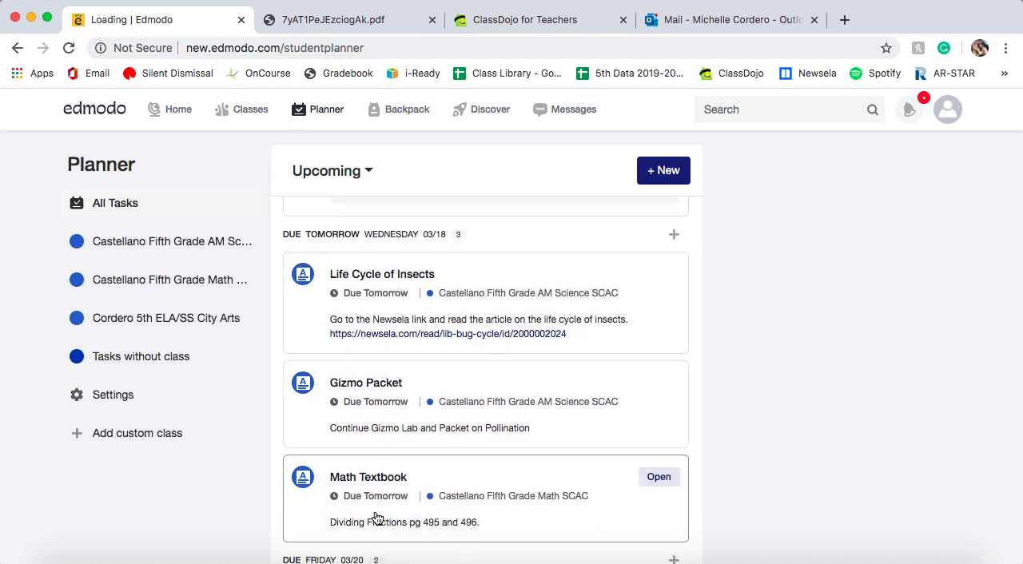
scroll(down, 3)
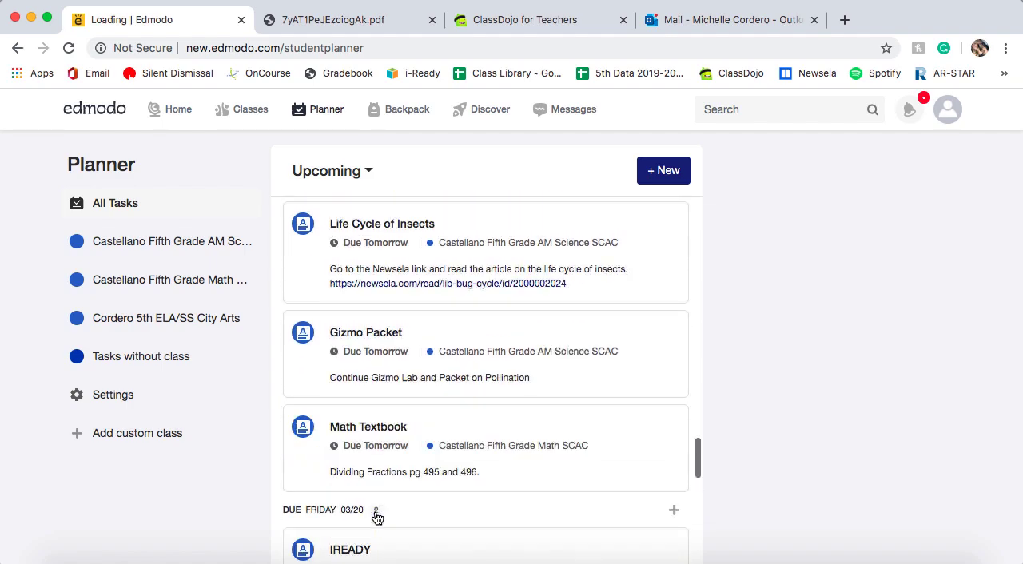
scroll(down, 3)
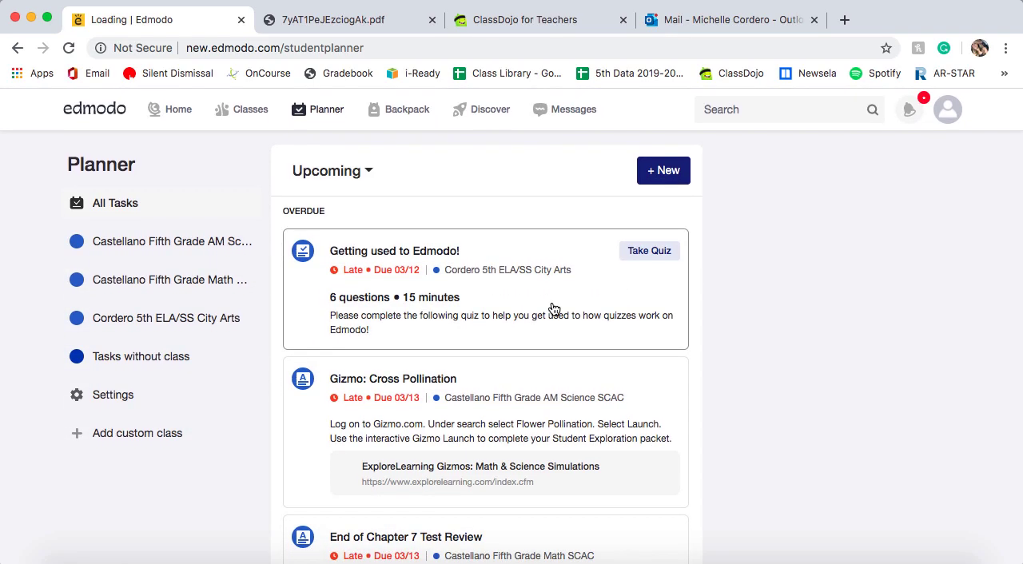
scroll(down, 3)
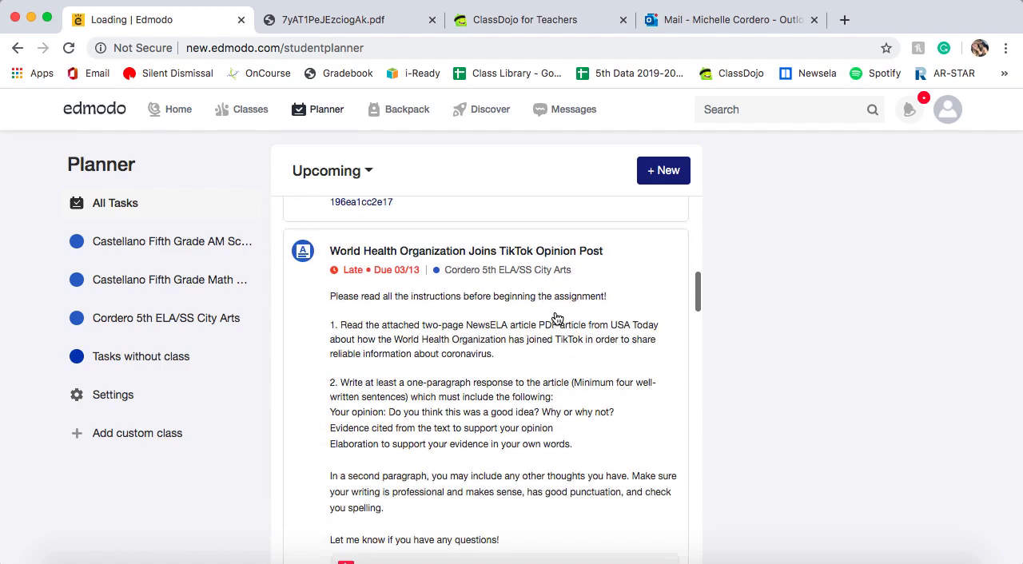
scroll(down, 3)
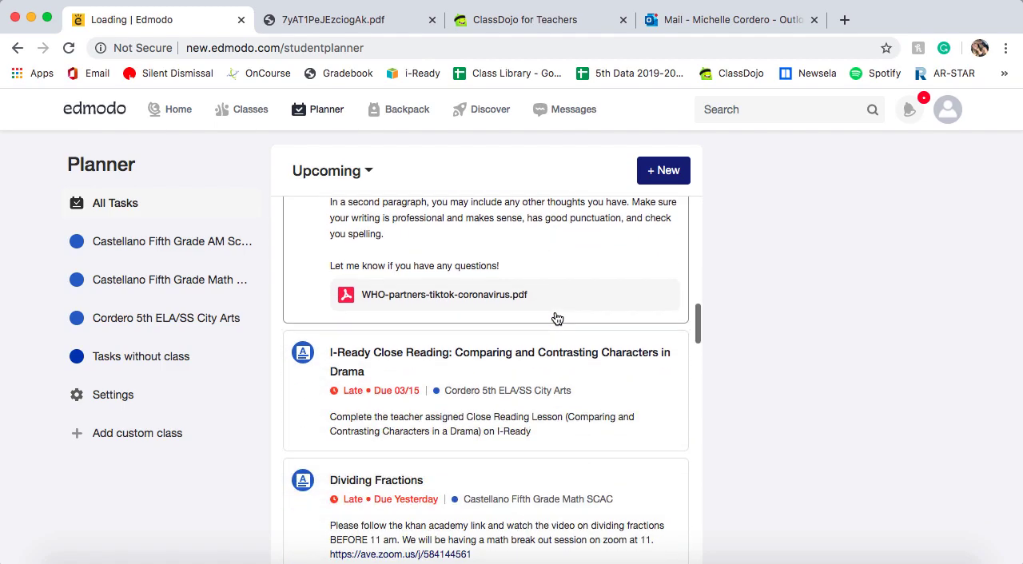
scroll(down, 3)
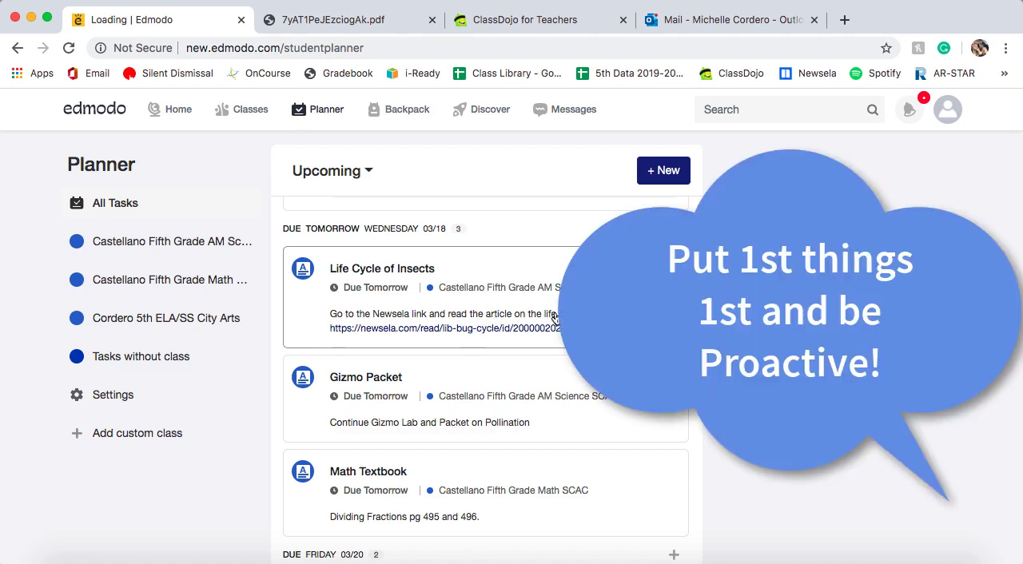
mouse_move(241, 109)
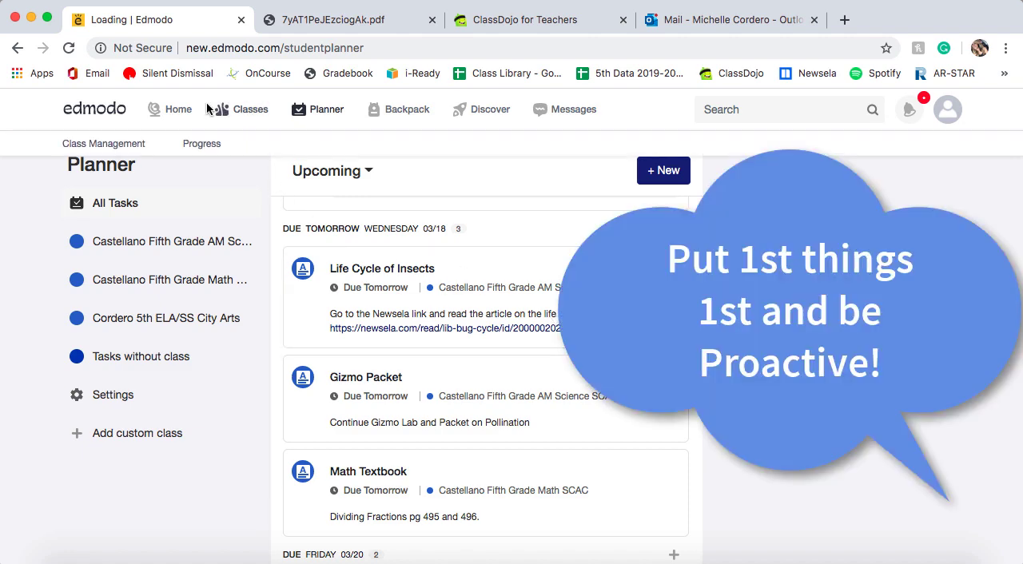
Open the Cordero 5th ELA/SS City Arts class page again and scroll through its posts stream
click(166, 318)
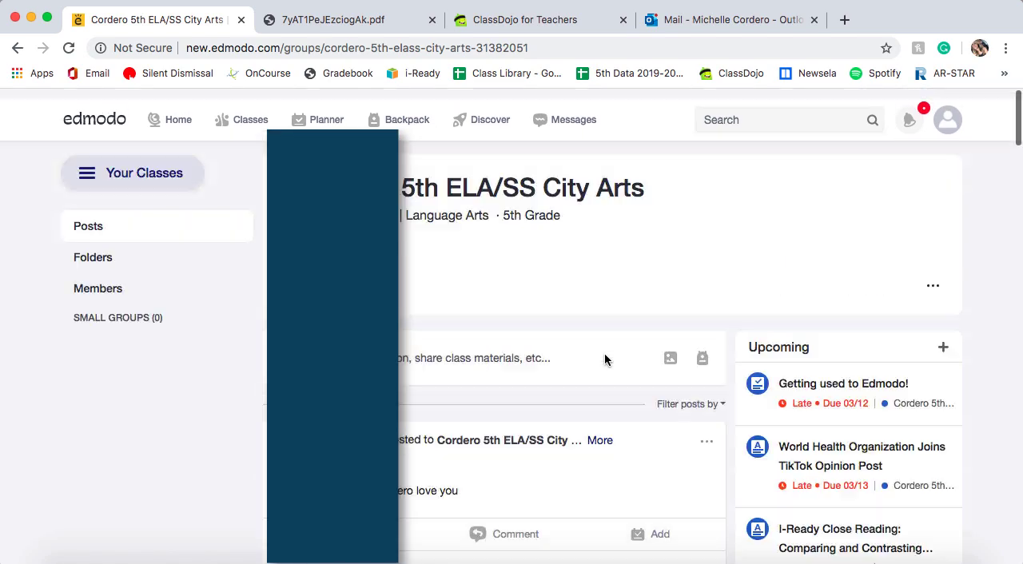
scroll(down, 3)
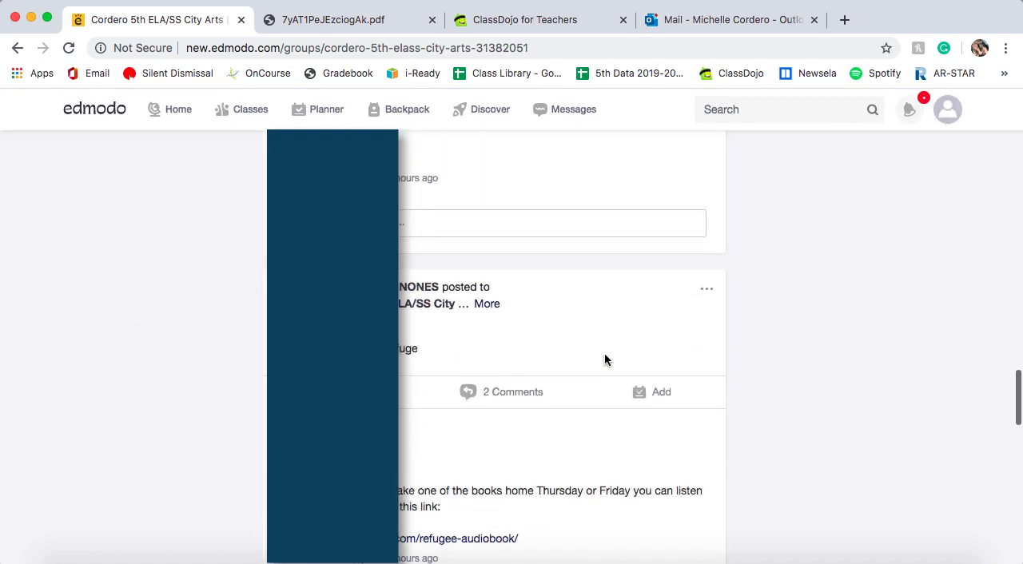